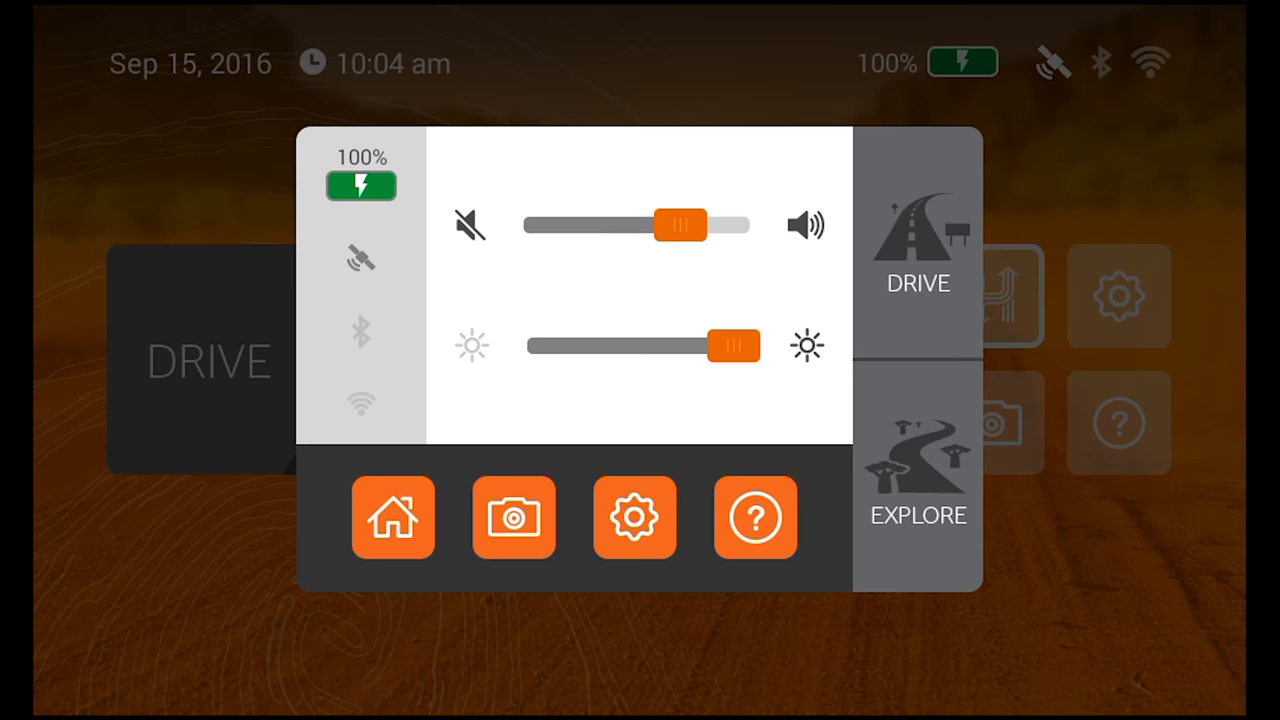
Dismiss the volume and brightness panel to reveal the home screen with DRIVE and EXPLORE.
{"action": "left_click", "coordinate": [392, 518]}
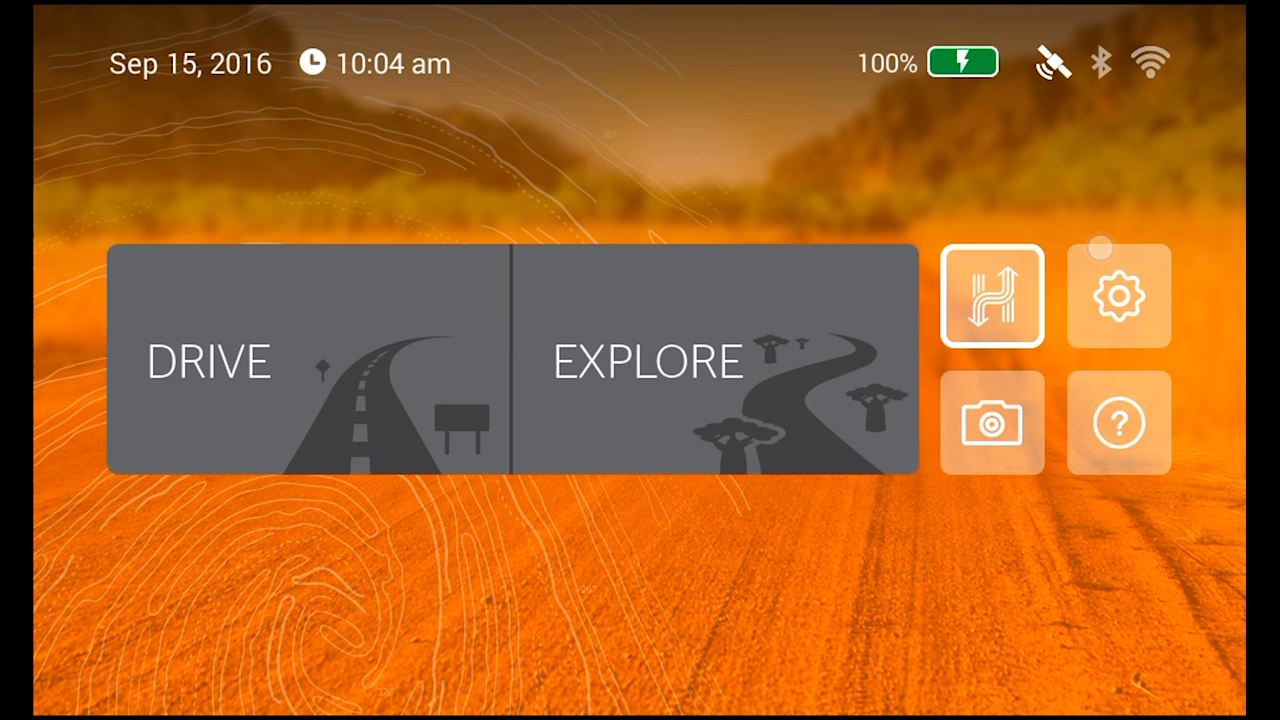
Enter Drive mode to show the live street map near Pacific Motorway.
{"action": "left_click", "coordinate": [1120, 298]}
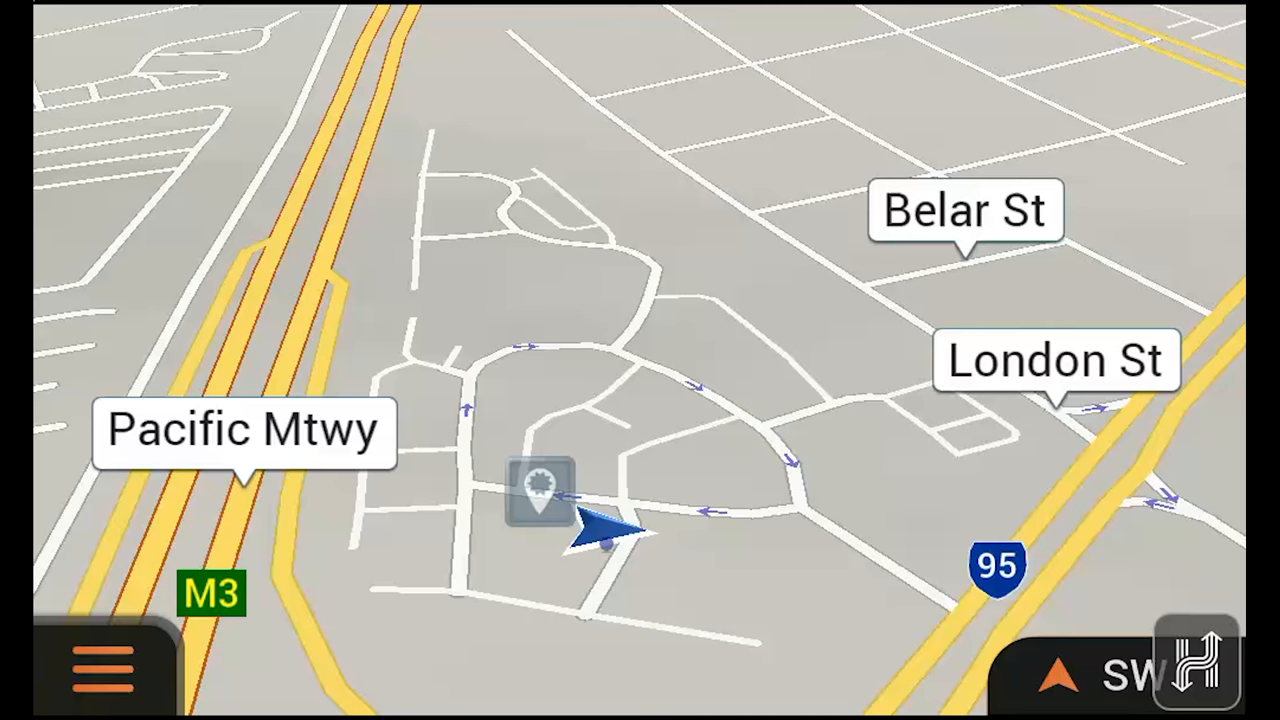
Start a New Route from the Main Menu and choose Places to search by name or category.
{"action": "left_click", "coordinate": [104, 676]}
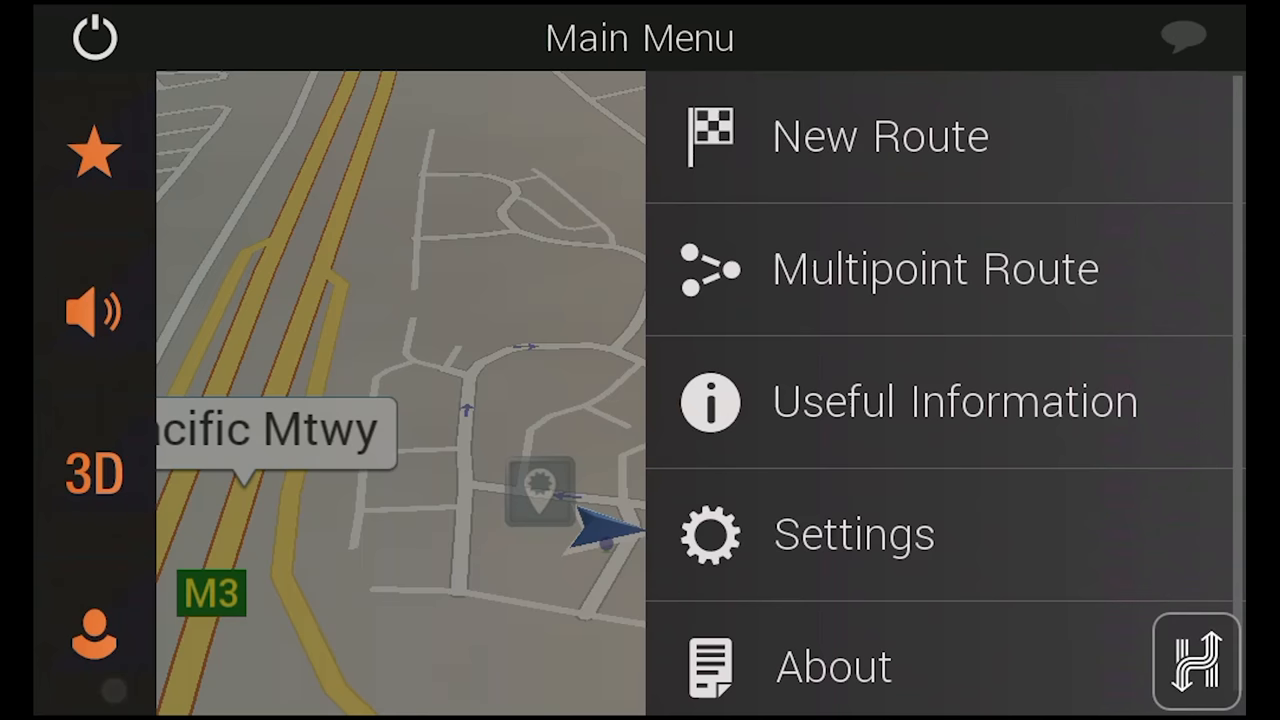
{"action": "left_click", "coordinate": [878, 136]}
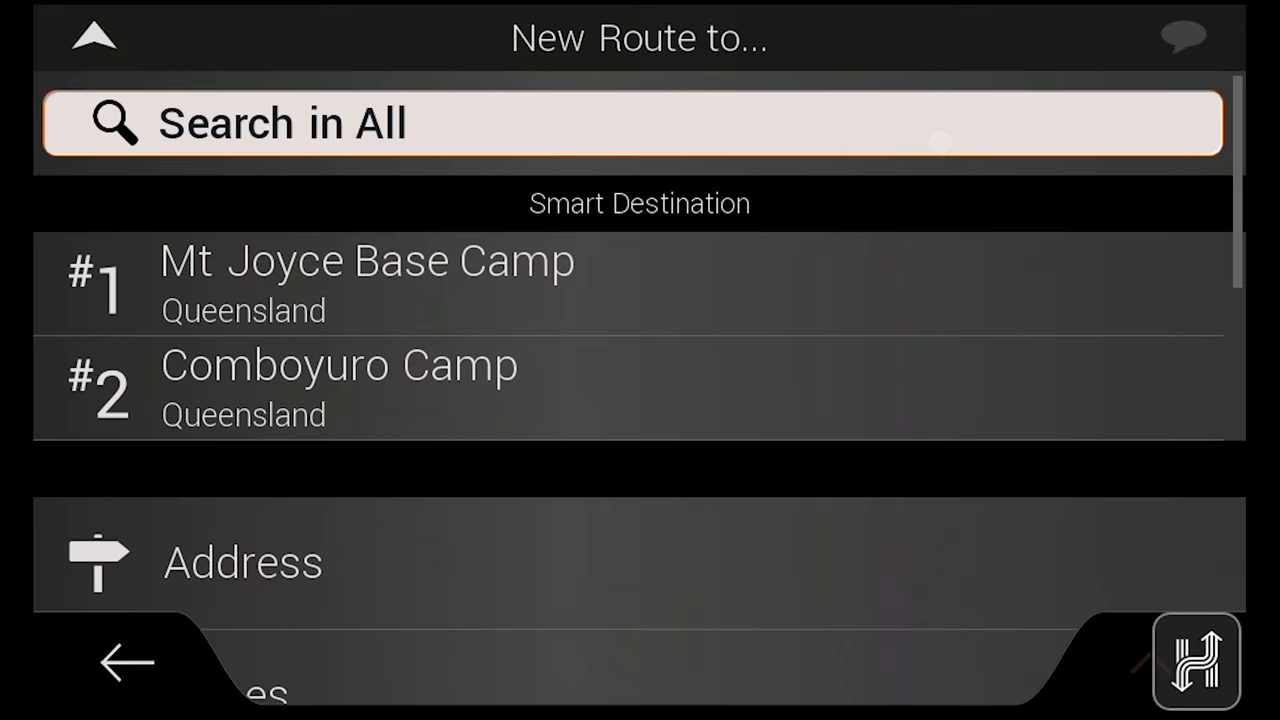
{"action": "scroll", "scroll_direction": "down", "scroll_amount": 3}
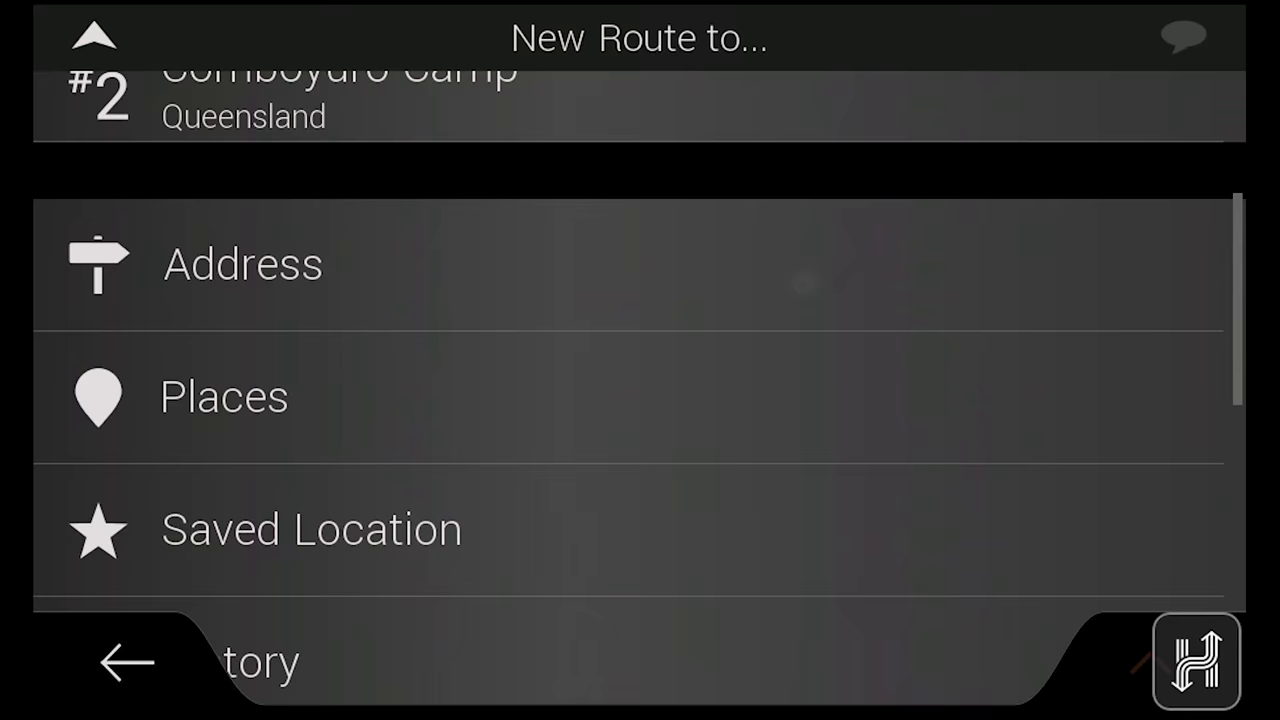
{"action": "left_click", "coordinate": [240, 264]}
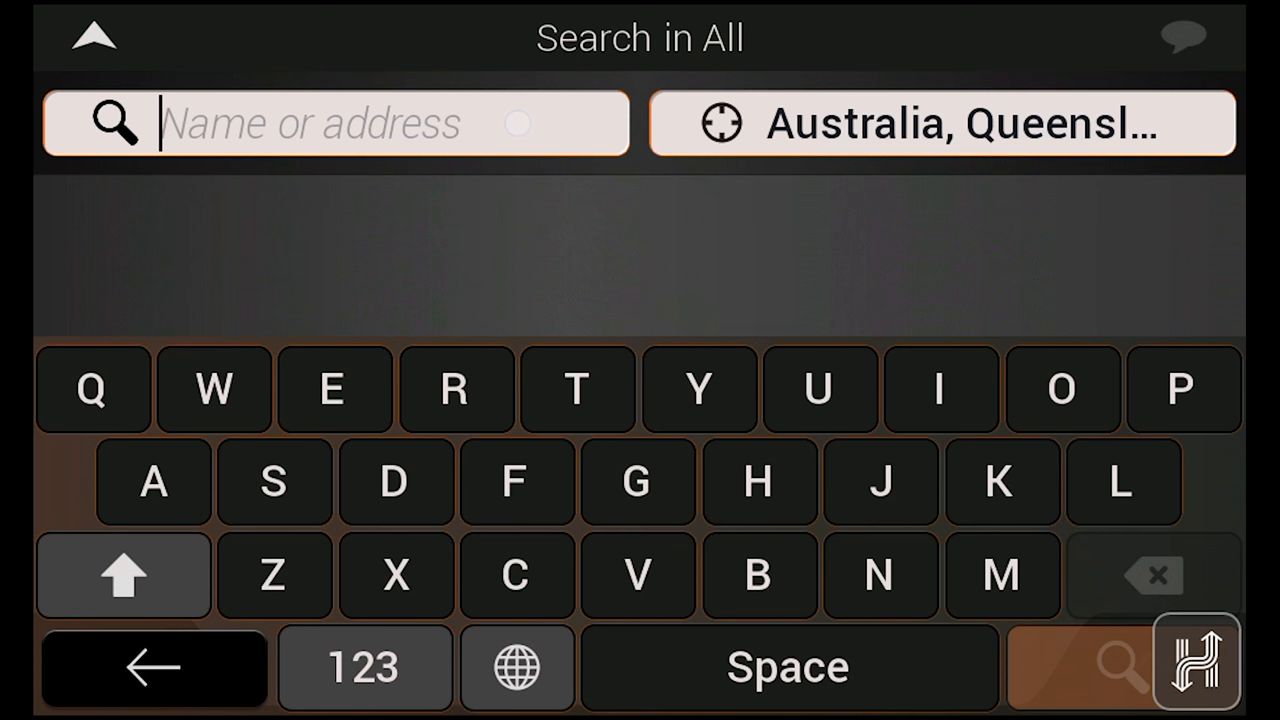
{"action": "left_click", "coordinate": [1124, 668]}
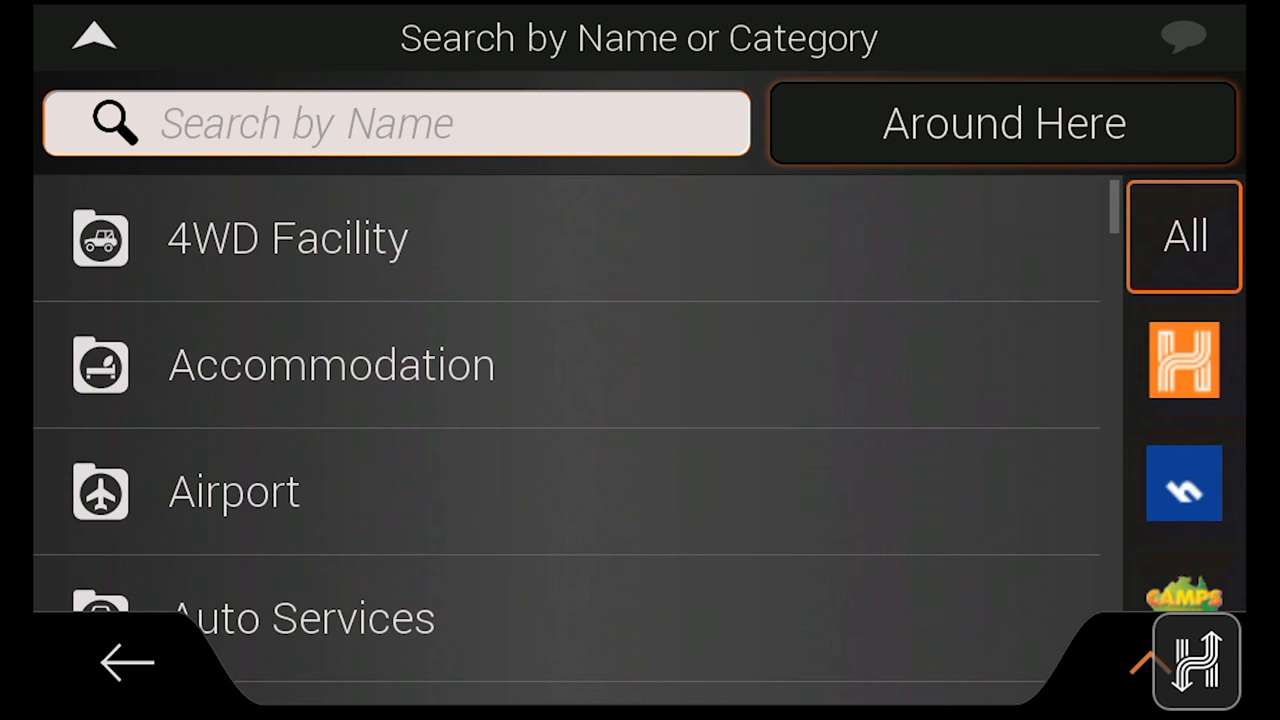
Filter the categories to Camps, then Hema's Camping Grounds, listing nearby camps with distances.
{"action": "scroll", "scroll_direction": "down", "scroll_amount": 3}
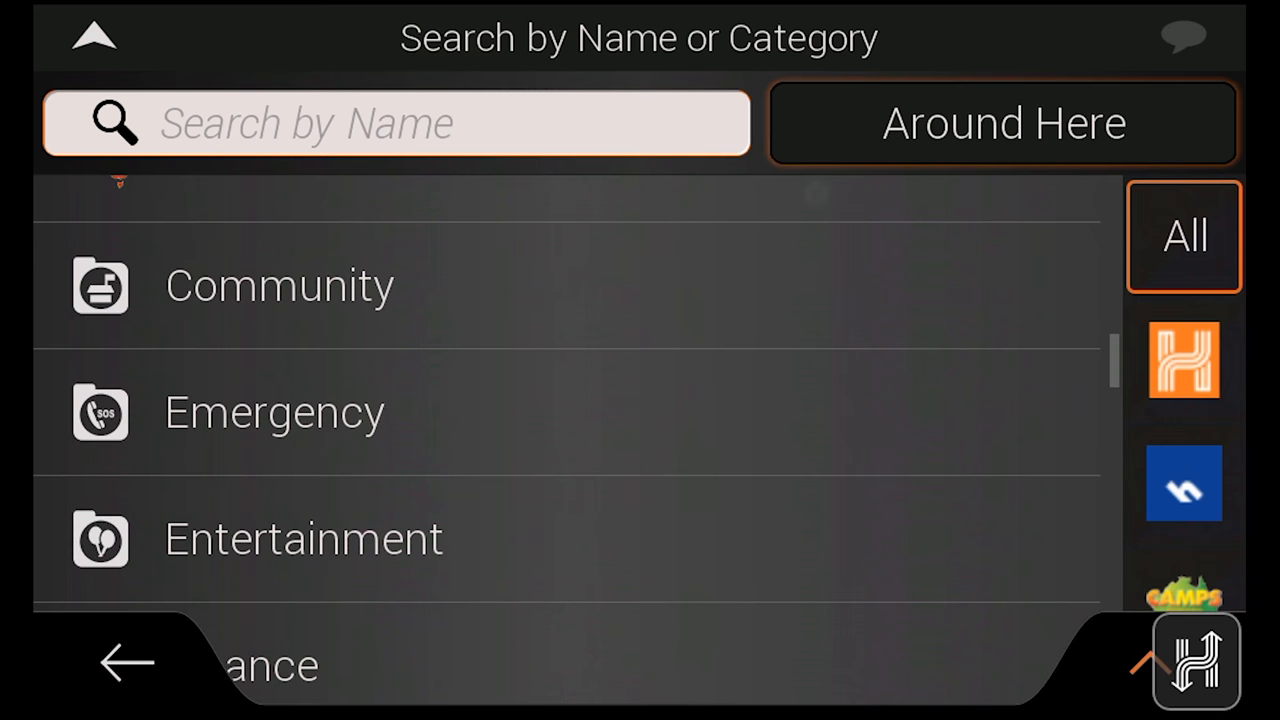
{"action": "scroll", "scroll_direction": "down", "scroll_amount": 3}
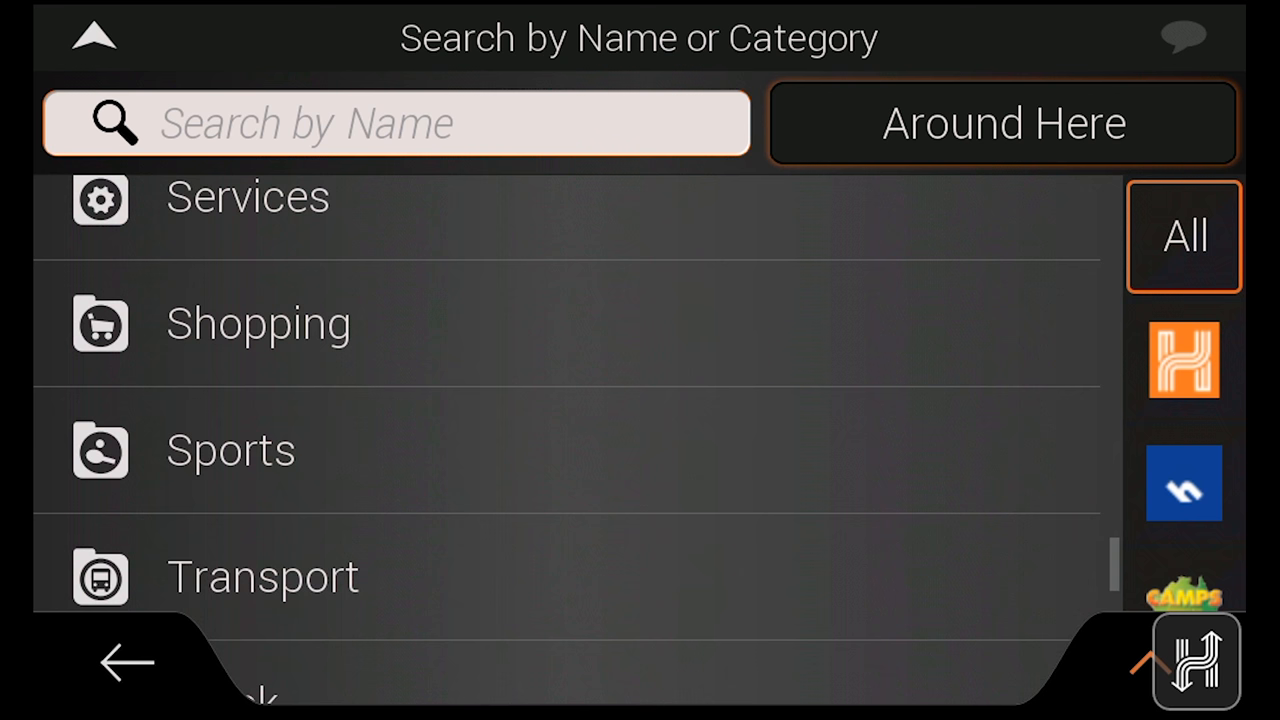
{"action": "left_click", "coordinate": [1184, 592]}
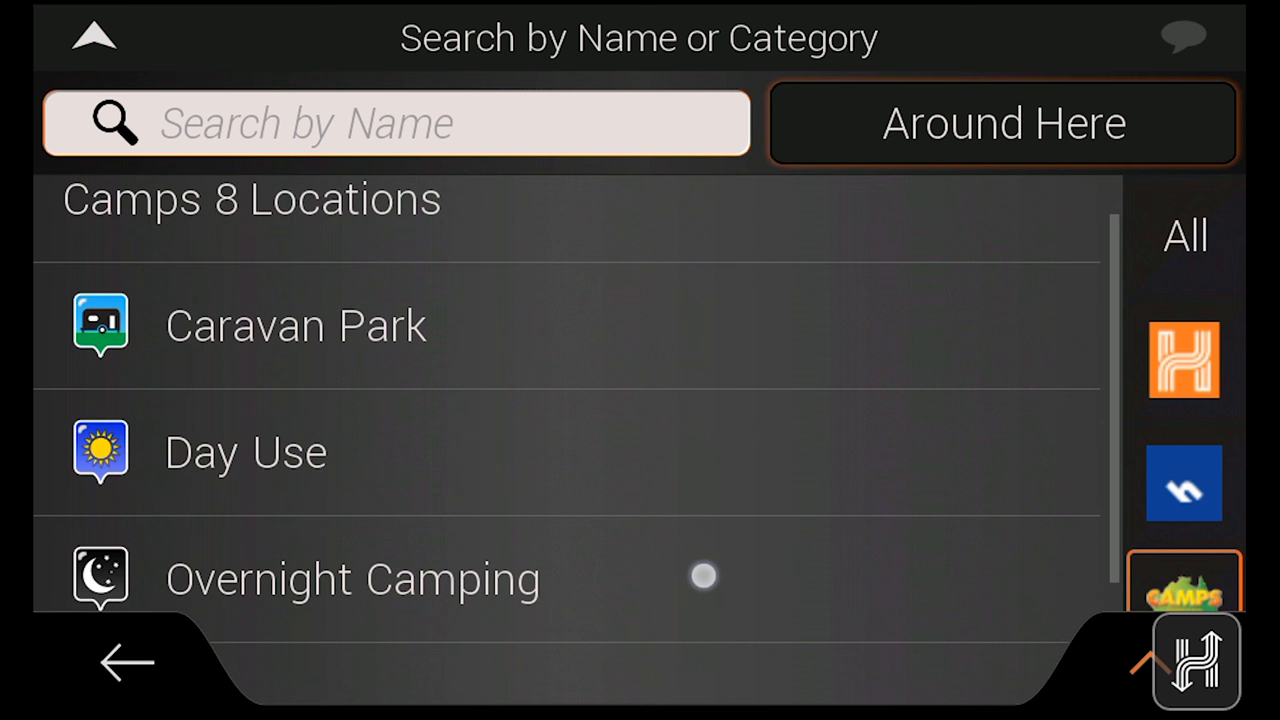
{"action": "left_click", "coordinate": [356, 578]}
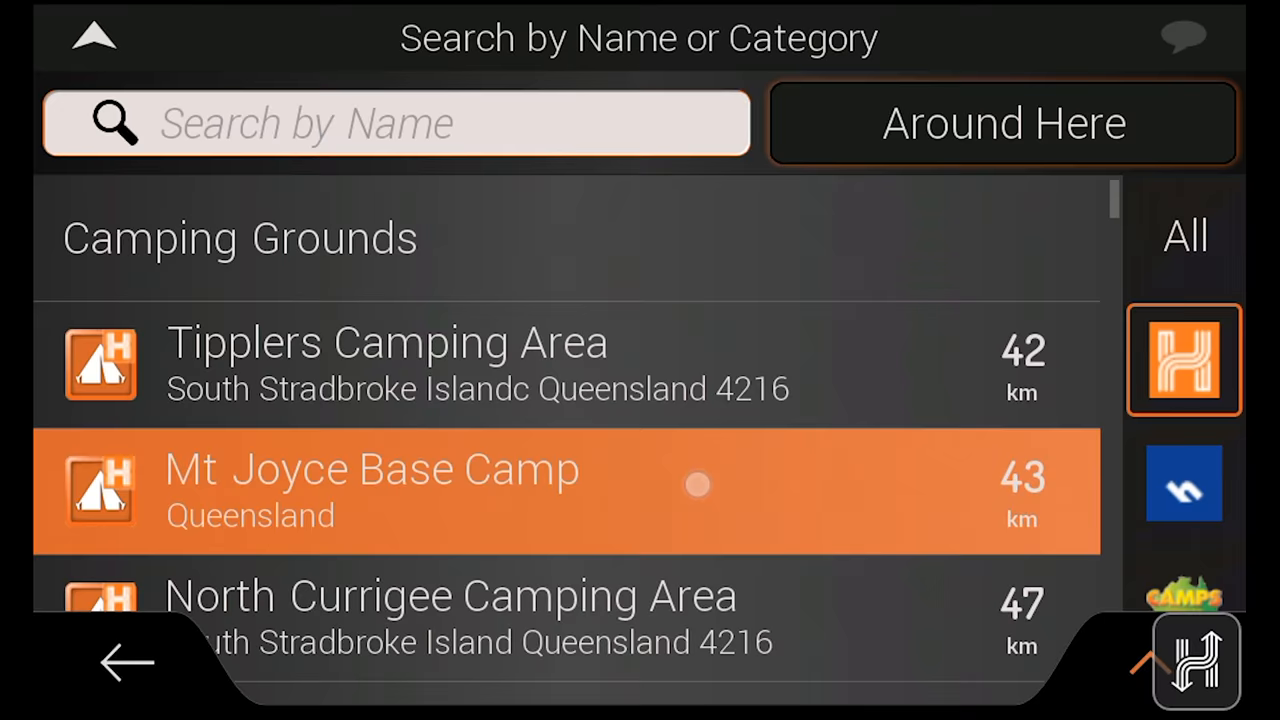
View Pine Rivers Showground's detailed information and facilities, then select it as destination for a 46 km route.
{"action": "left_click", "coordinate": [372, 490]}
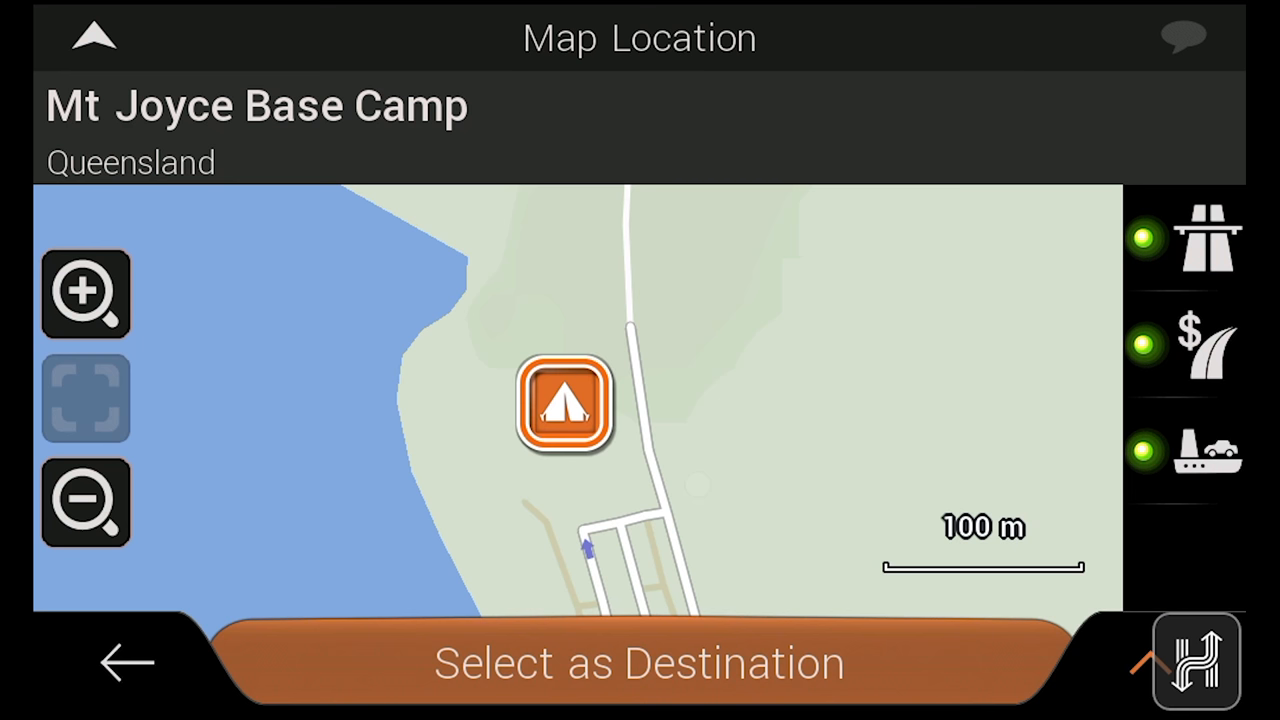
{"action": "left_click", "coordinate": [1200, 664]}
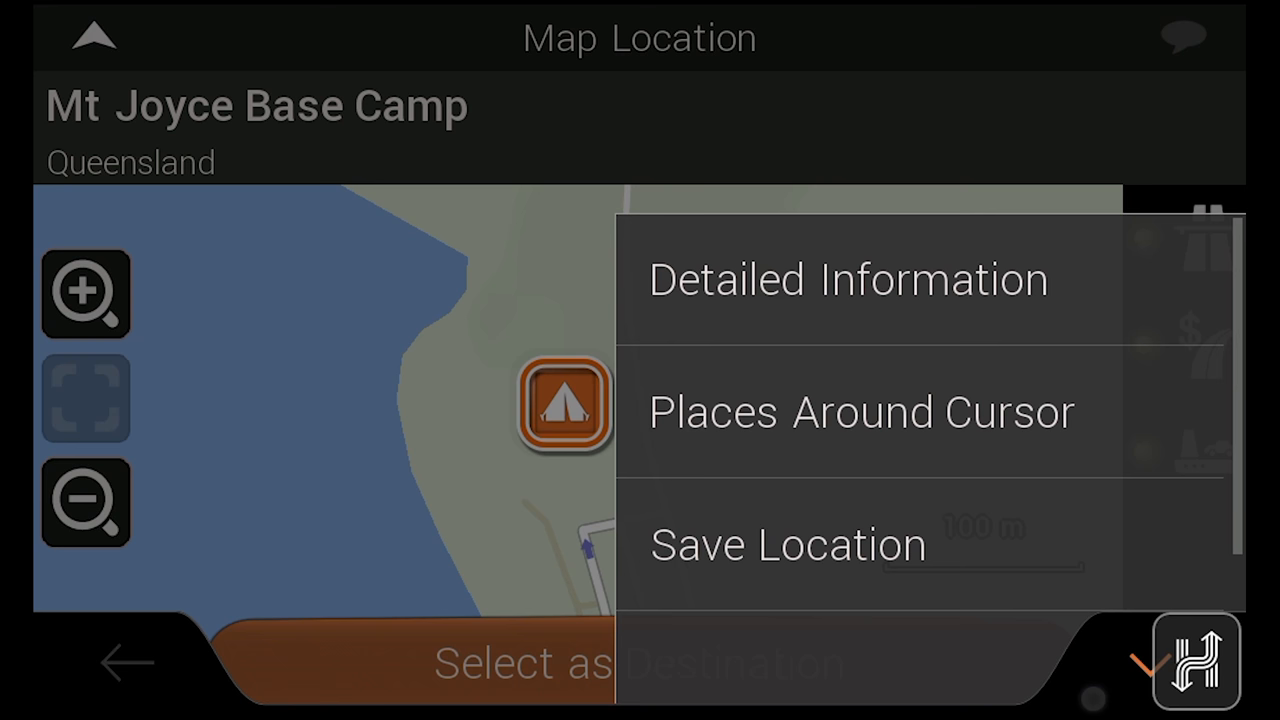
{"action": "left_click", "coordinate": [844, 280]}
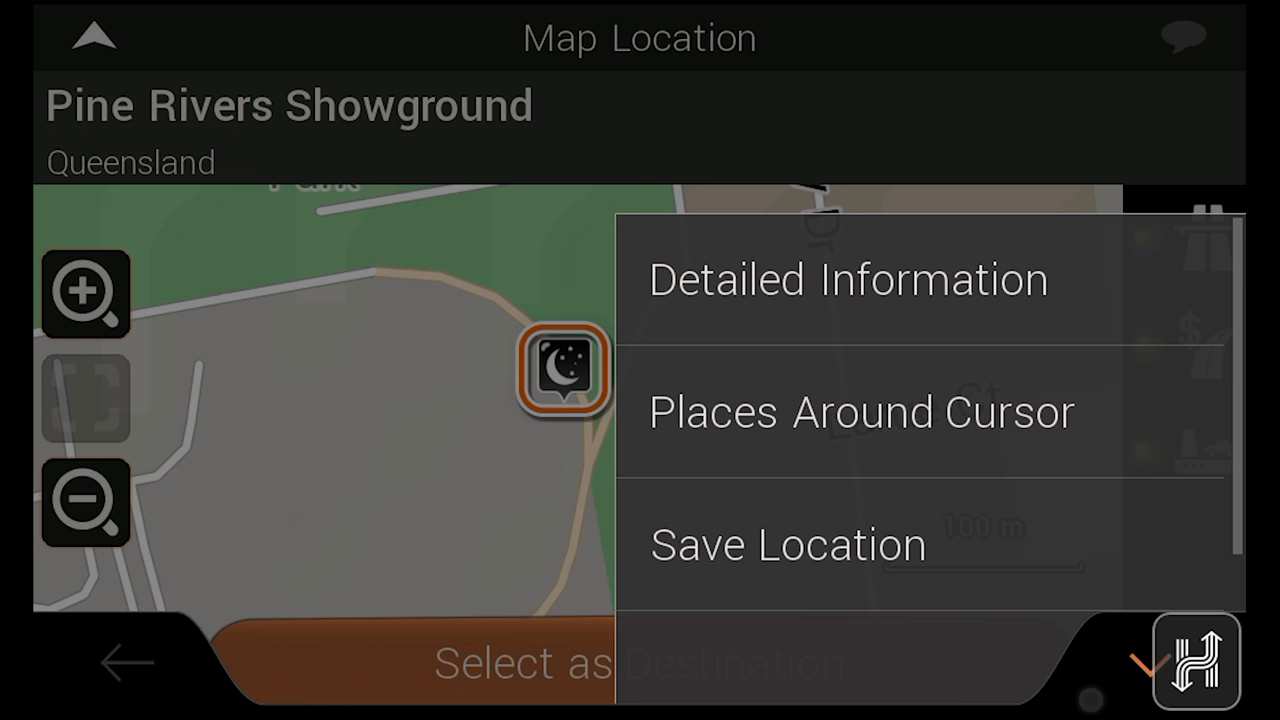
{"action": "left_click", "coordinate": [848, 280]}
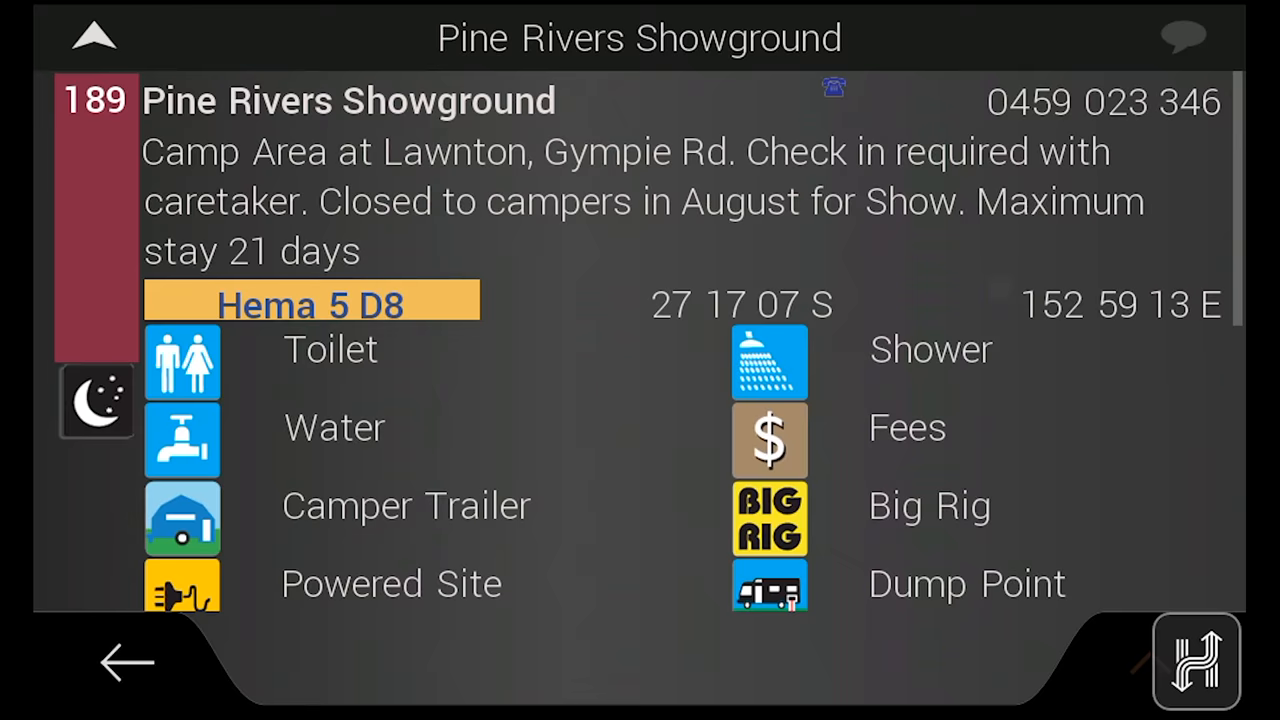
{"action": "scroll", "scroll_direction": "down", "scroll_amount": 3}
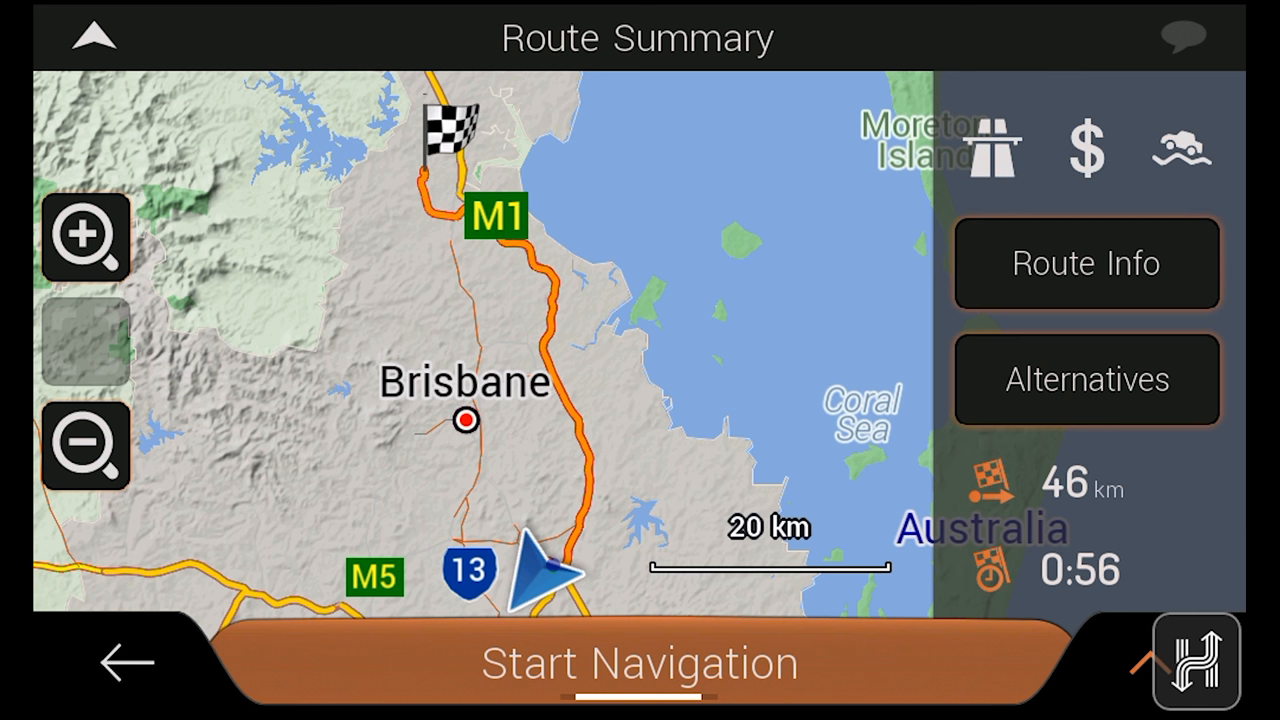
Add Comboyuro Camp as a waypoint, extending the route to 244 km and 10:40.
{"action": "left_click", "coordinate": [640, 664]}
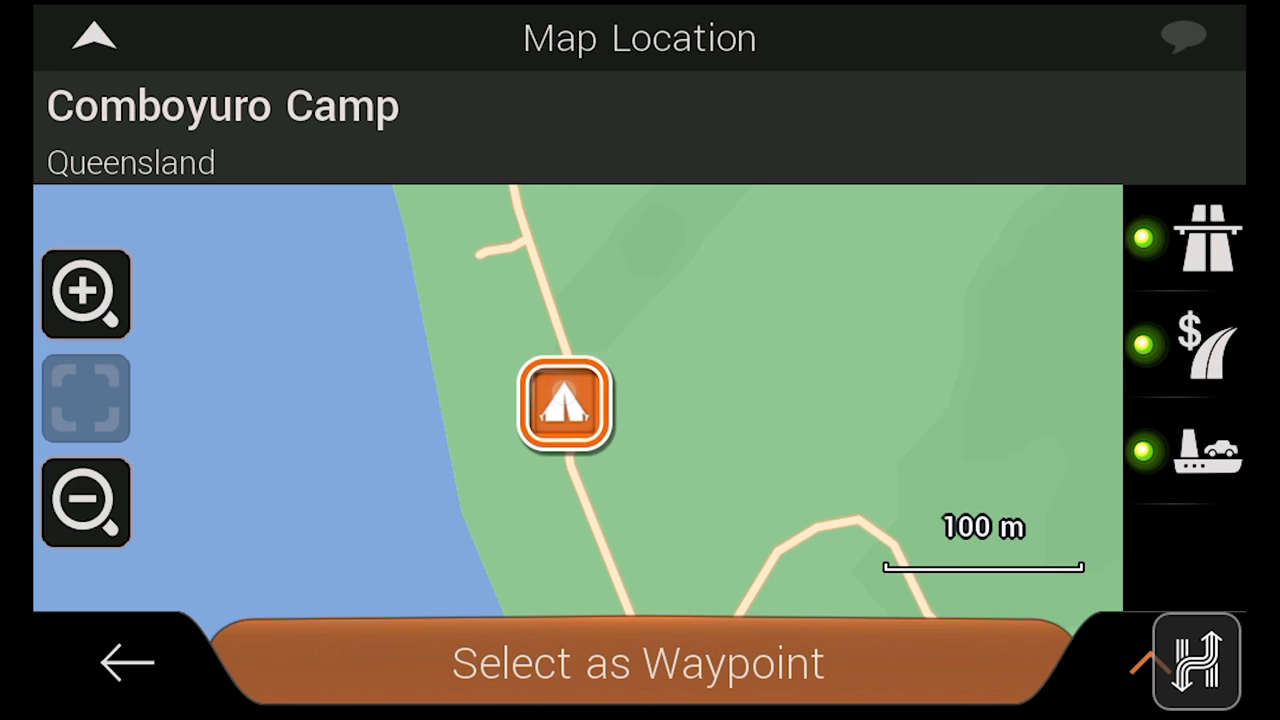
{"action": "left_click", "coordinate": [640, 662]}
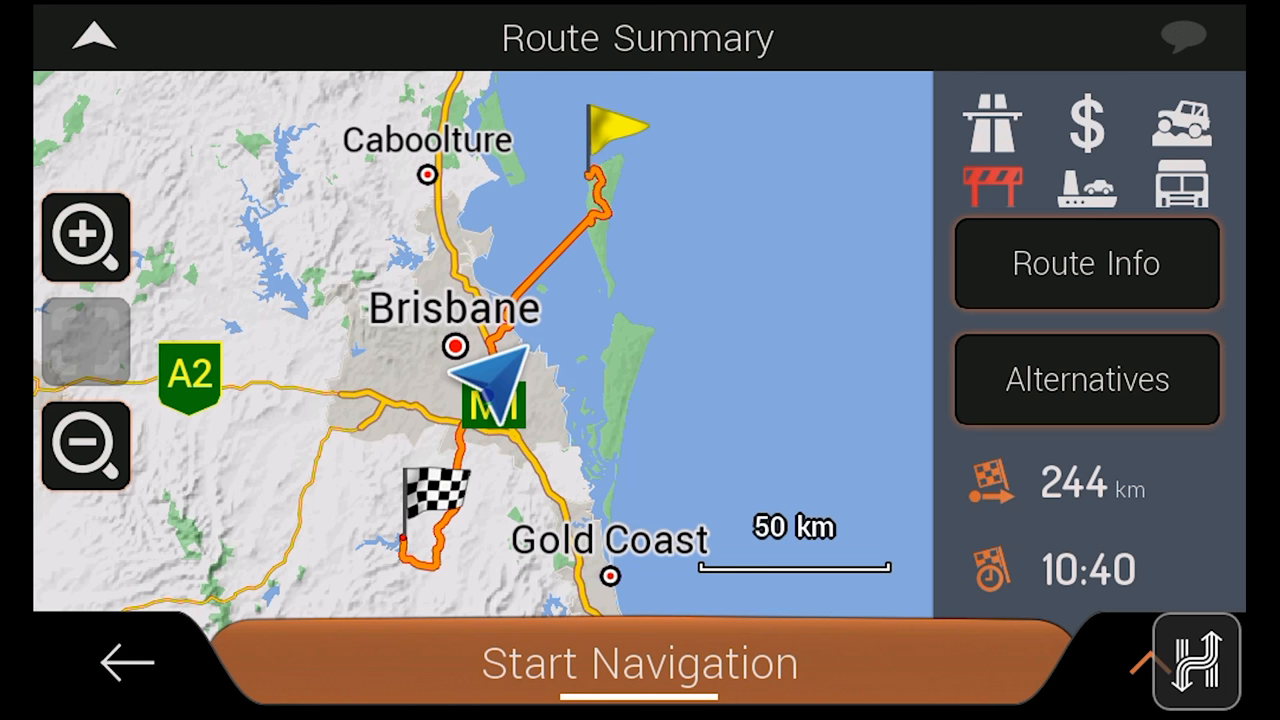
{"action": "left_click", "coordinate": [640, 664]}
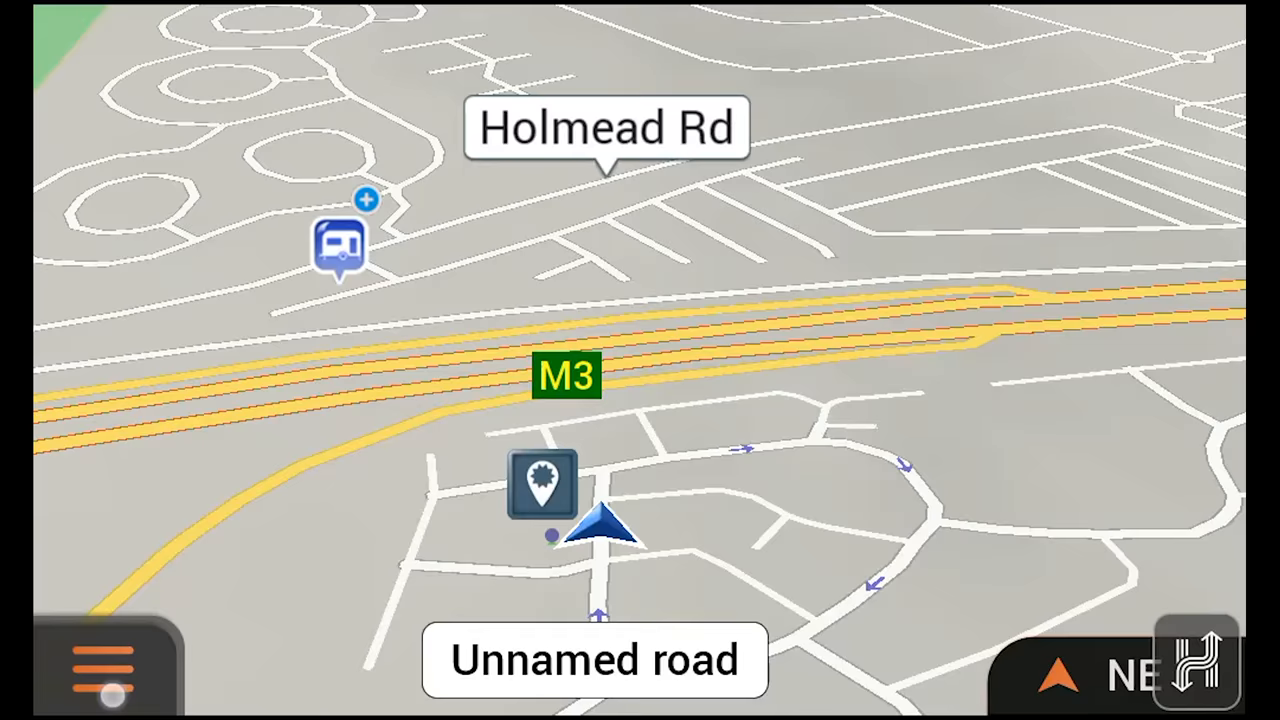
Review Route Preferences for tolls, ferries, unsealed roads and 4WD tracks, then return to the Main Menu.
{"action": "left_click", "coordinate": [100, 664]}
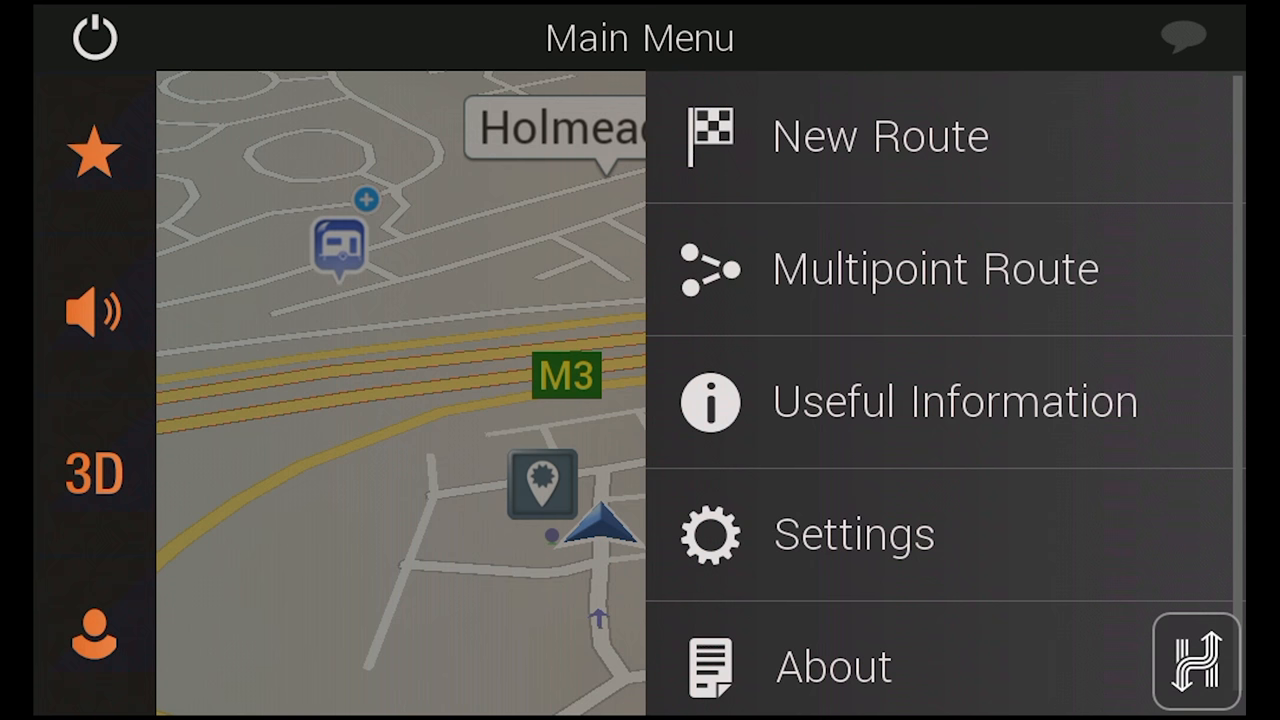
{"action": "left_click", "coordinate": [852, 534]}
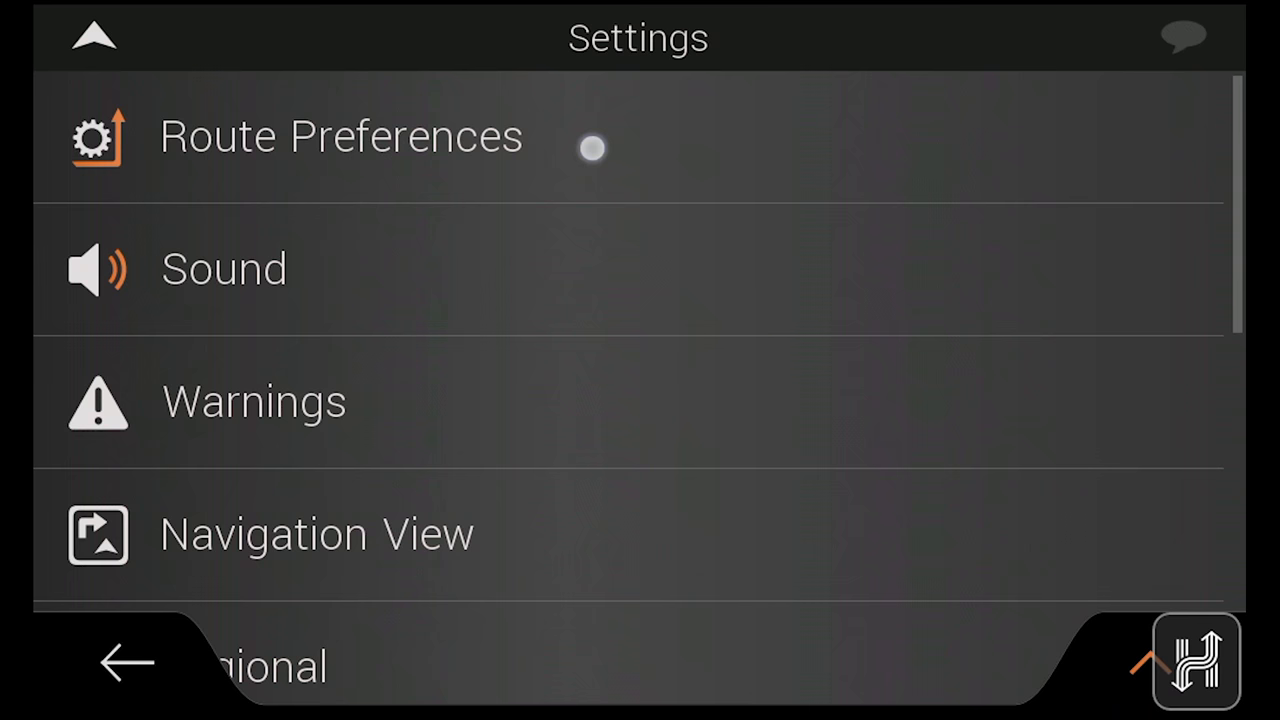
{"action": "left_click", "coordinate": [340, 138]}
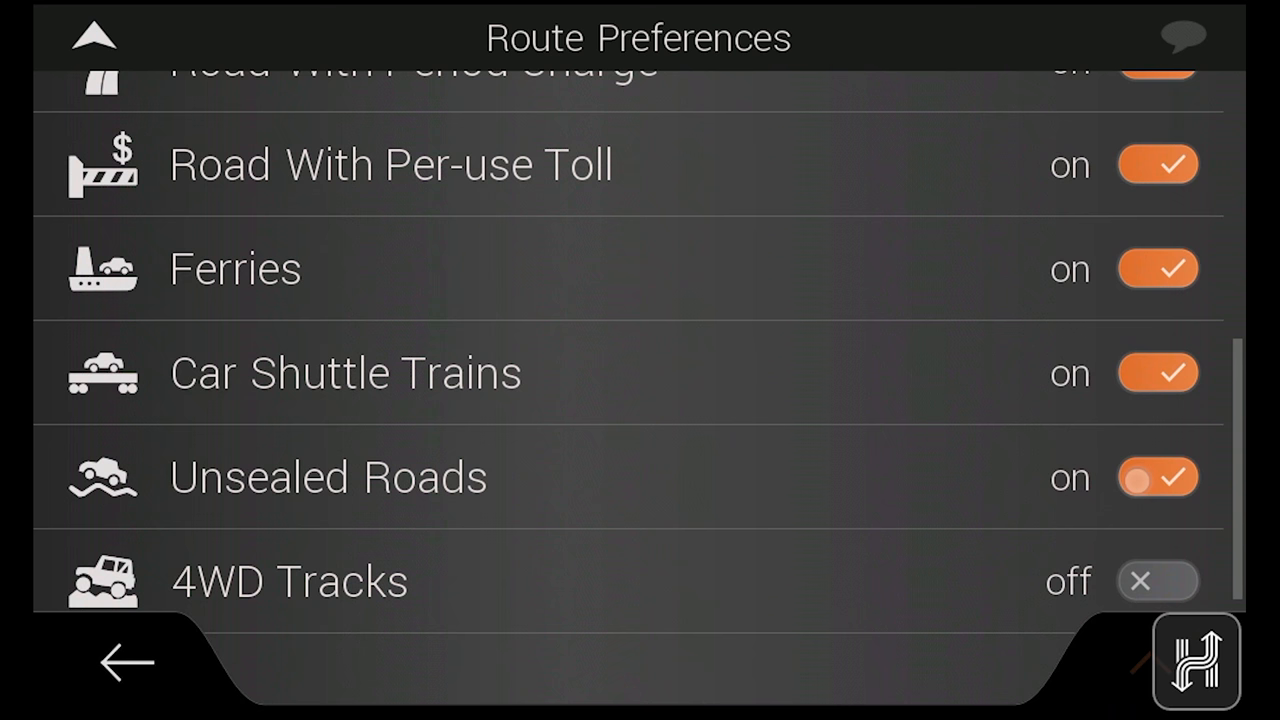
{"action": "left_click", "coordinate": [122, 668]}
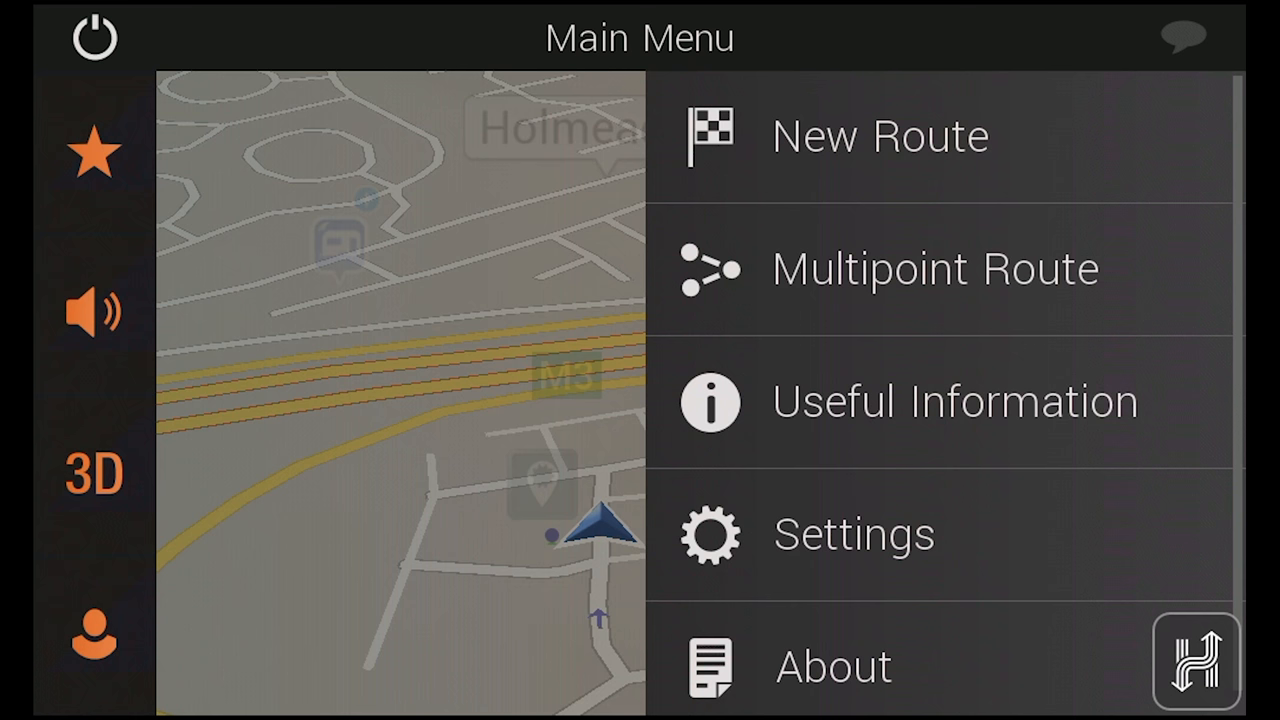
Mute sound via the speaker icon, leaving the Australia-wide topographic map displayed.
{"action": "left_click", "coordinate": [92, 320]}
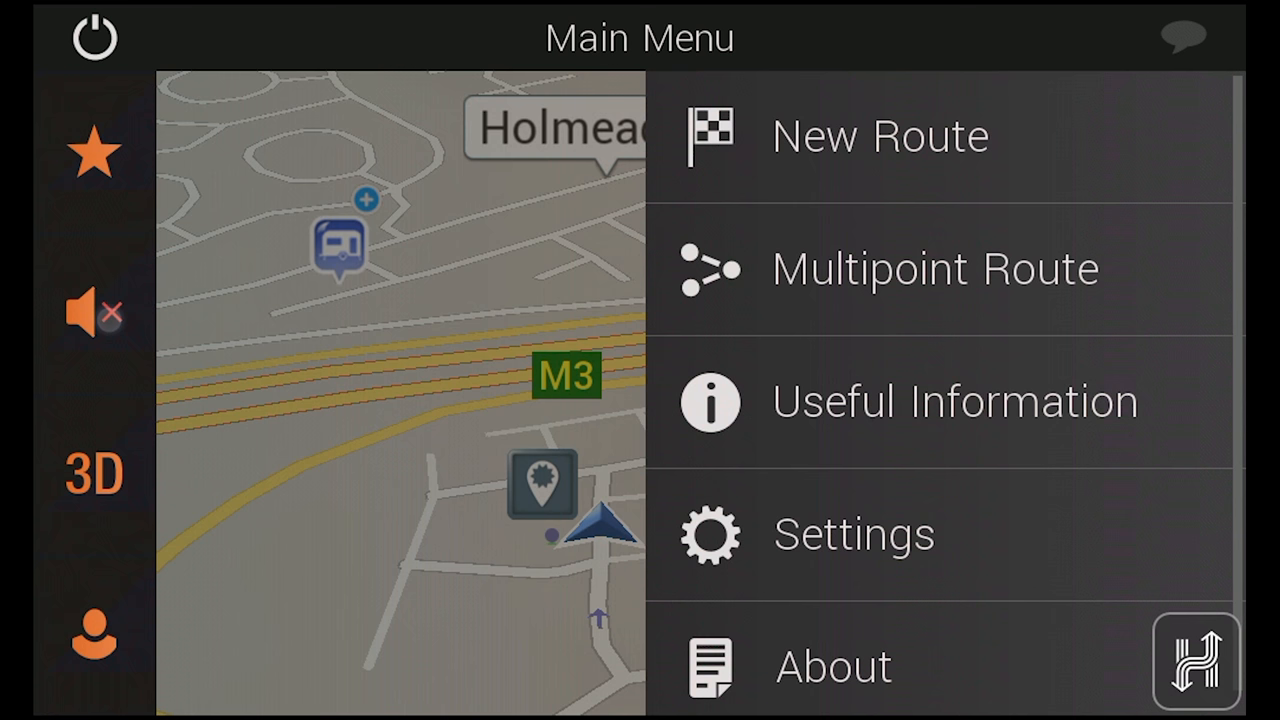
{"action": "left_click", "coordinate": [90, 472]}
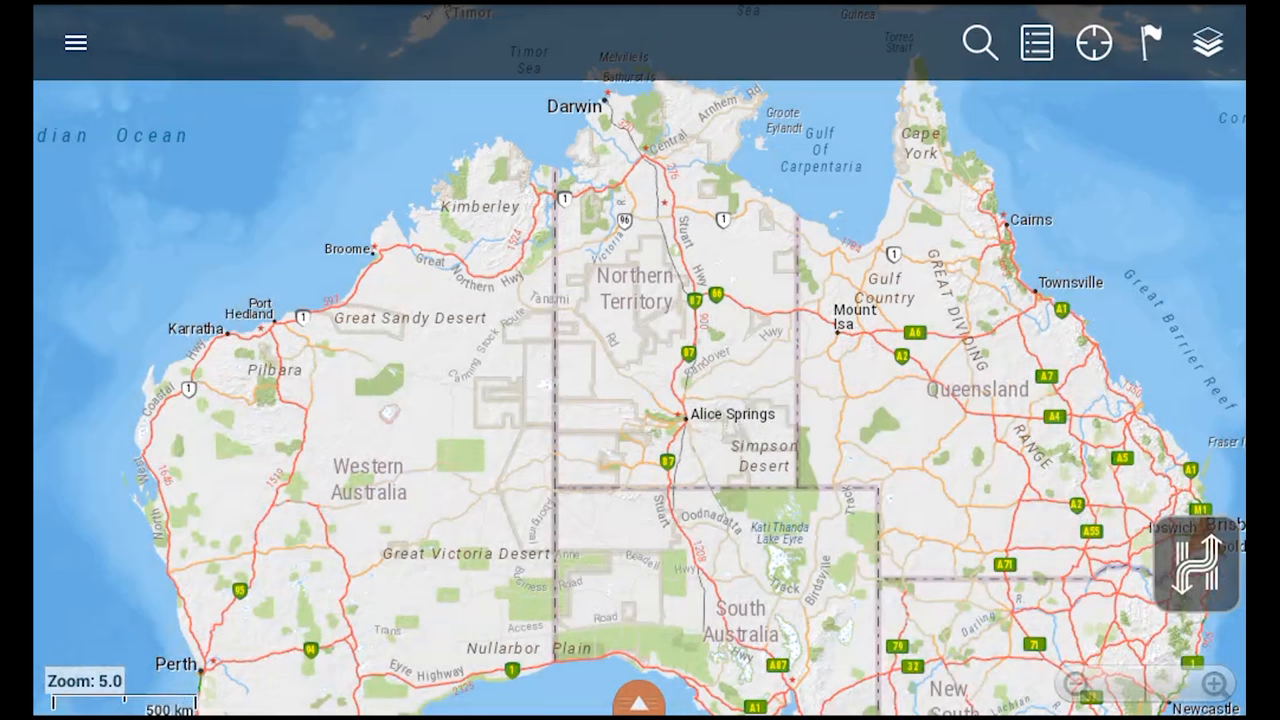
Return to the Australia view and show the map menu with downloads, POI overlays and weather radar.
{"action": "left_click", "coordinate": [1204, 40]}
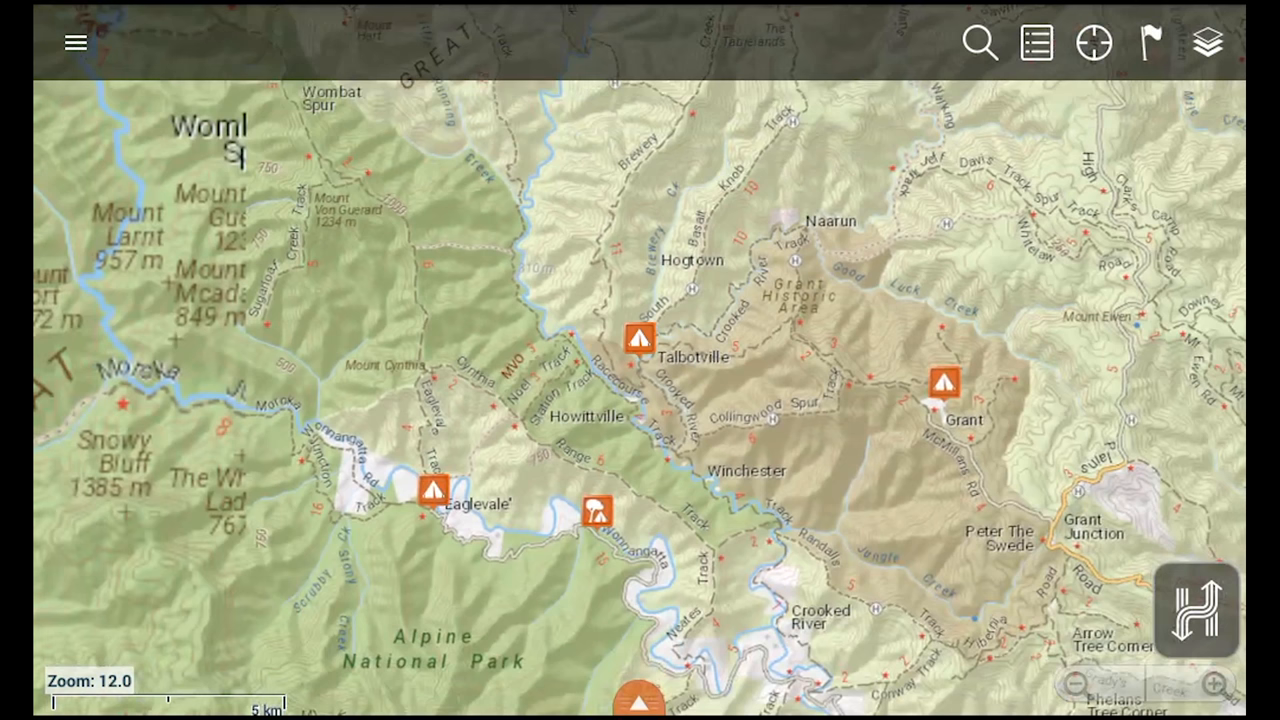
{"action": "left_click", "coordinate": [632, 338]}
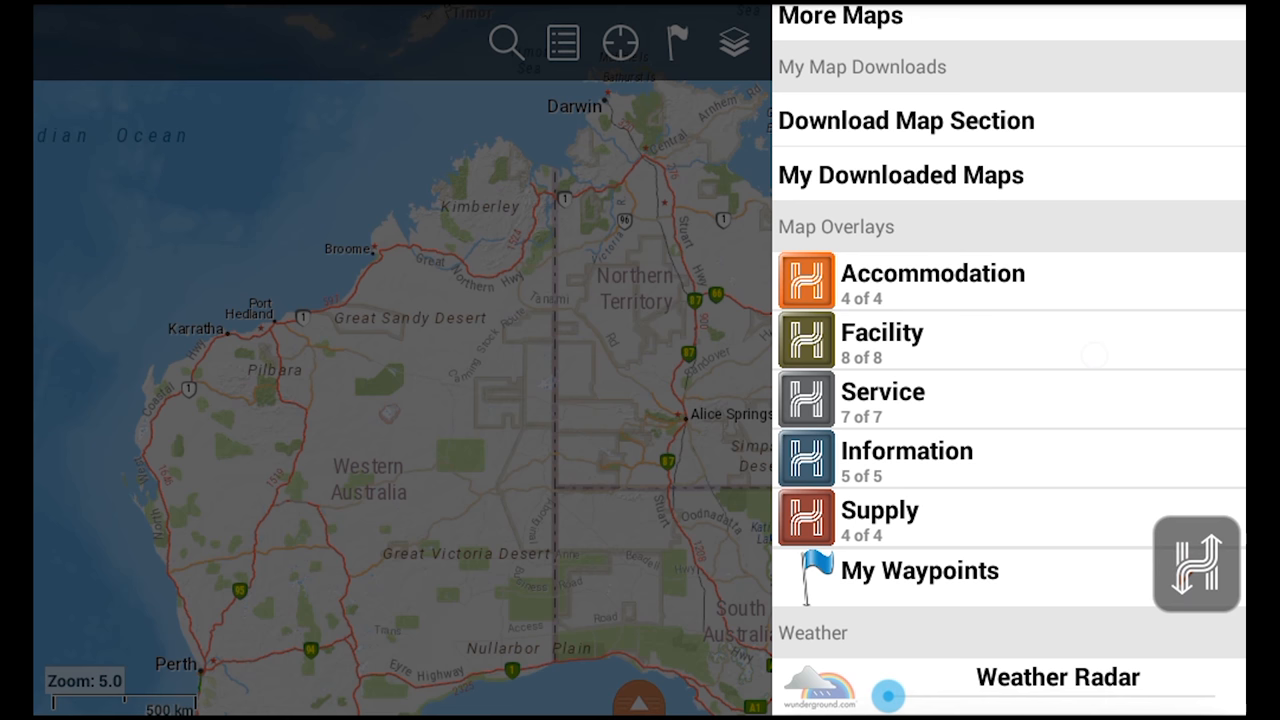
Save a Kimberley map section for offline download, then bring up waypoint and route options near Mount Nebo.
{"action": "left_click", "coordinate": [896, 120]}
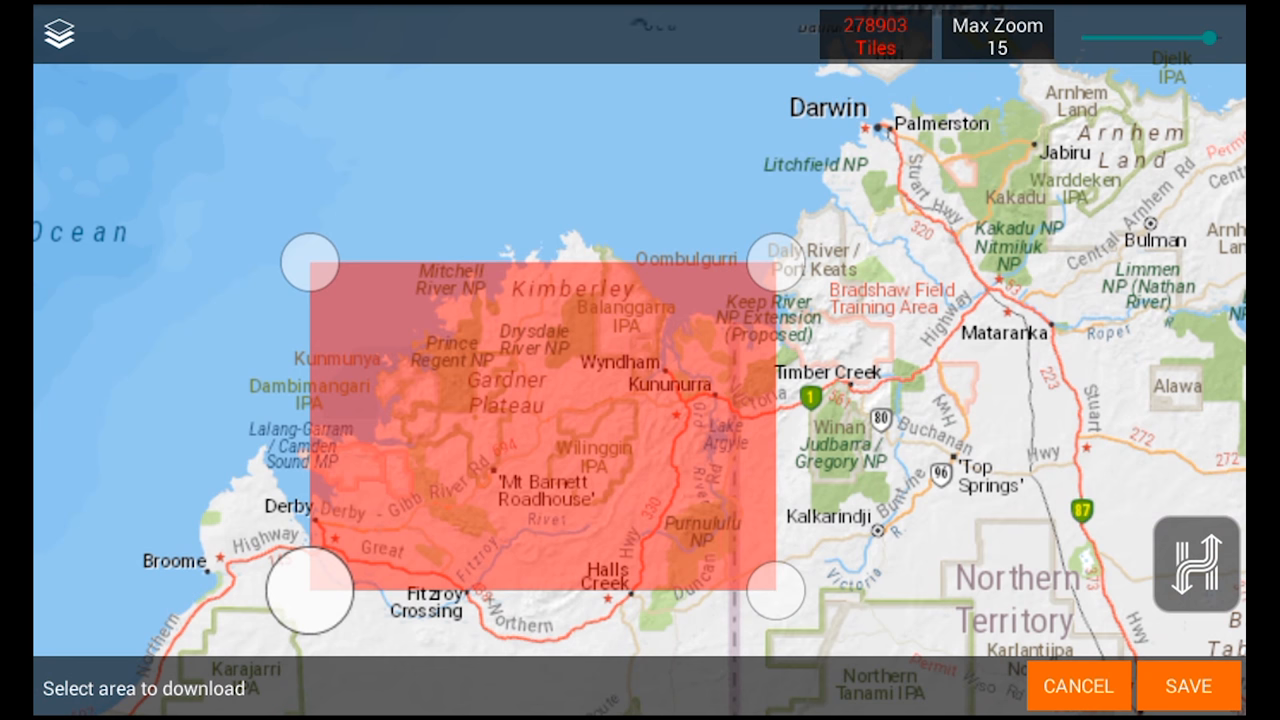
{"action": "left_click", "coordinate": [1084, 688]}
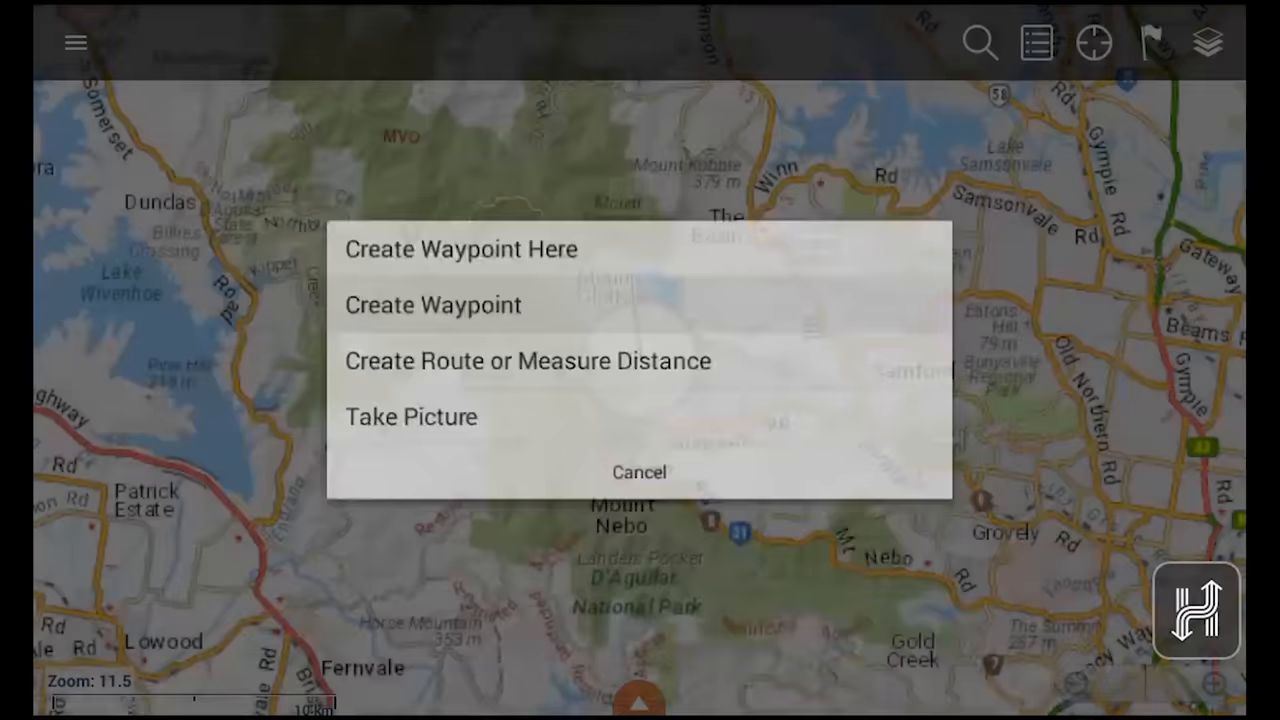
Create a waypoint at the pressed spot near Mount Nebo and name it 'First stop'.
{"action": "left_click", "coordinate": [466, 250]}
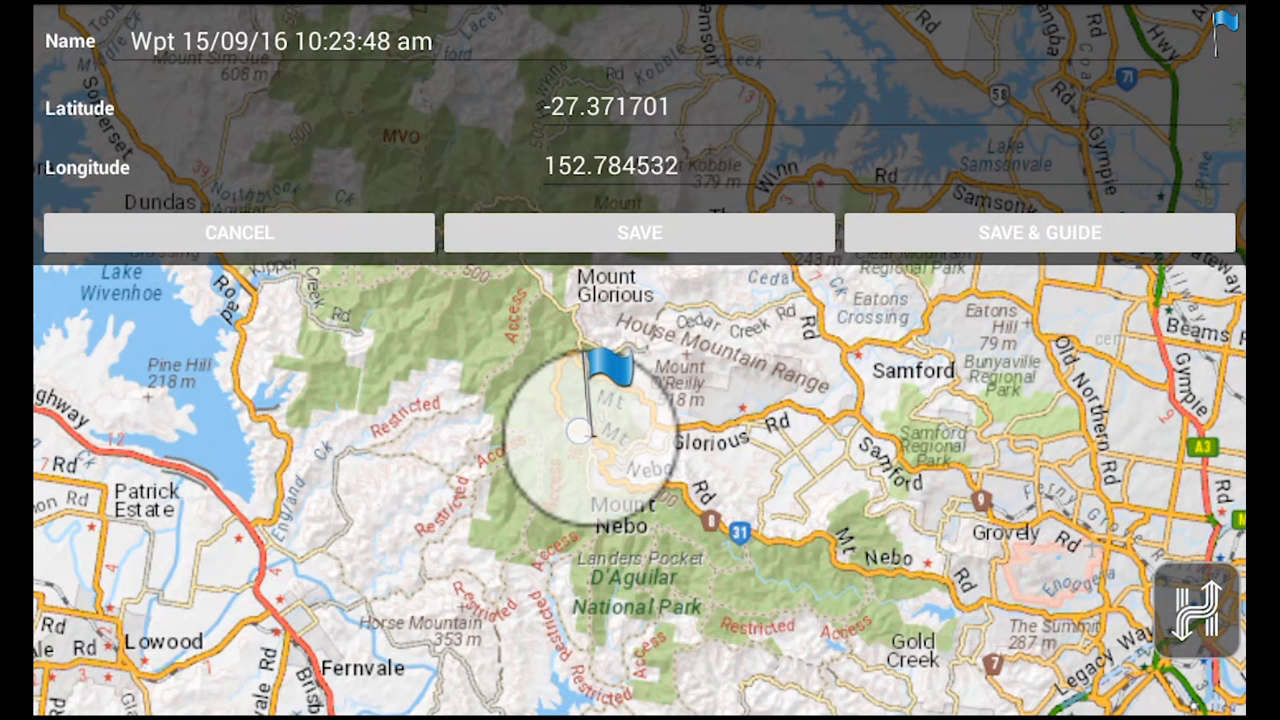
{"action": "left_click", "coordinate": [250, 40]}
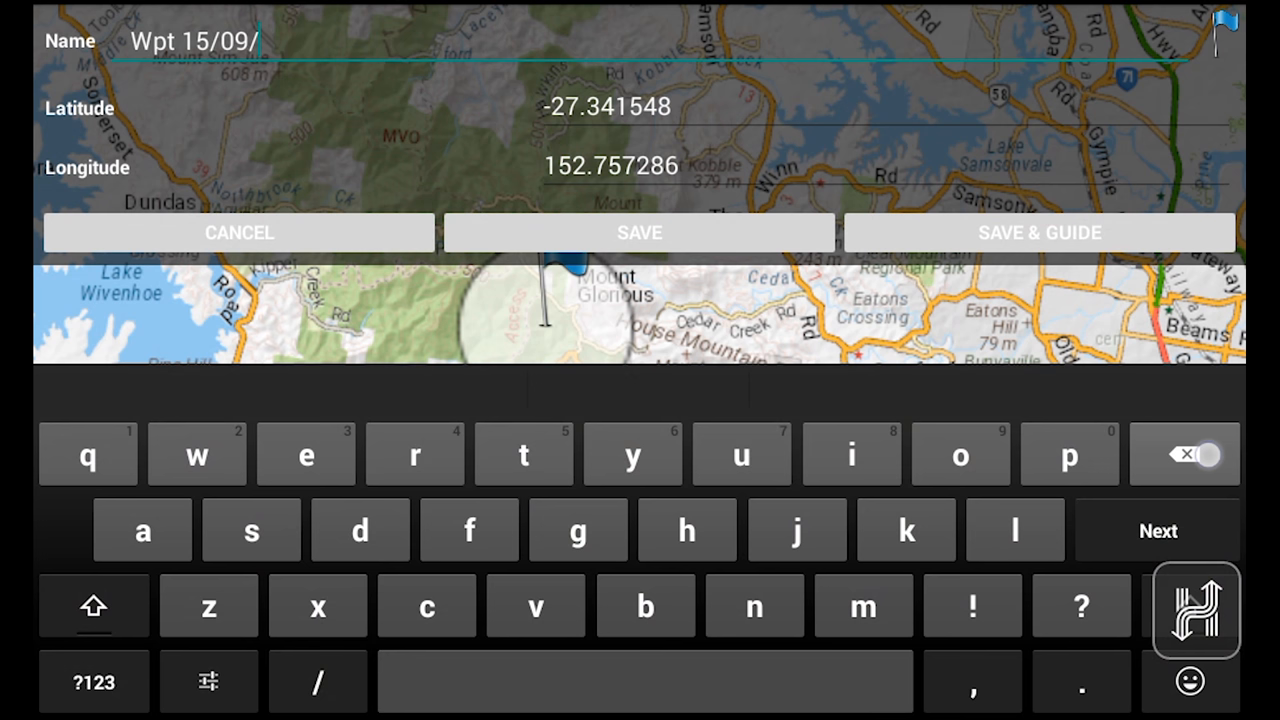
{"action": "type", "text": "First stop"}
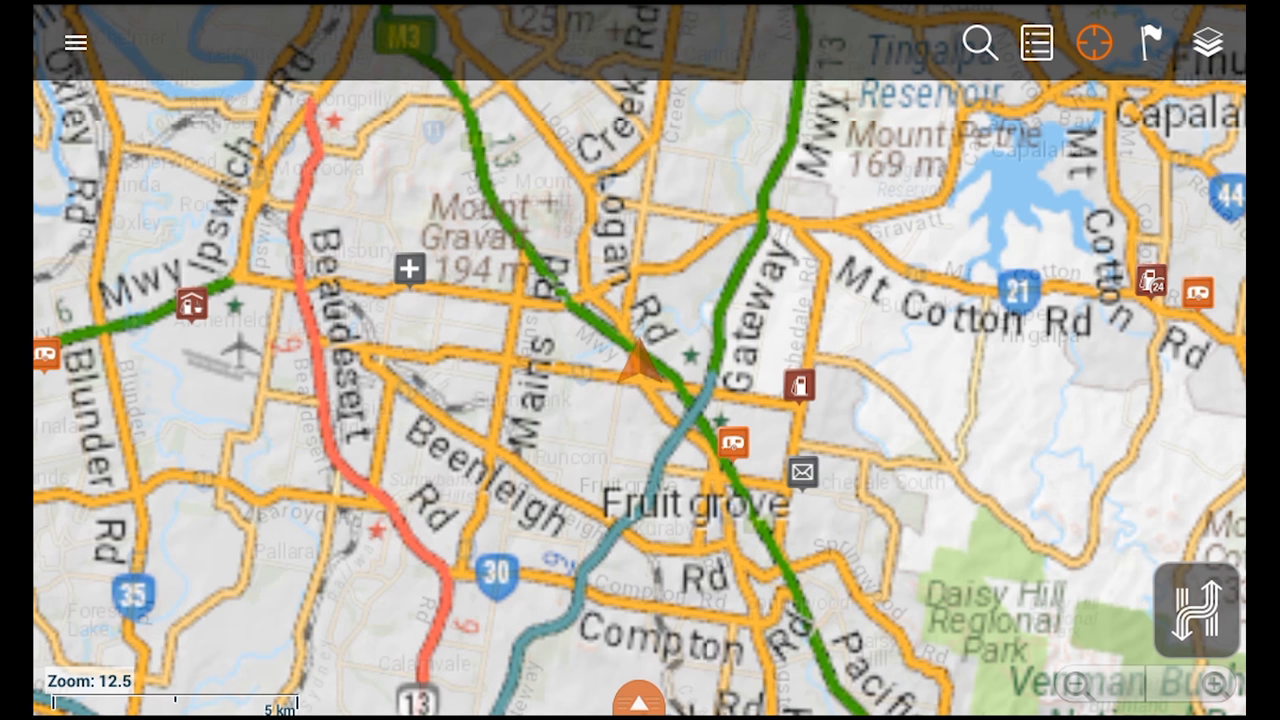
Search 'talbotv' and show Talbotville Camping Area, Vic on the map.
{"action": "scroll", "scroll_direction": "down", "scroll_amount": 3}
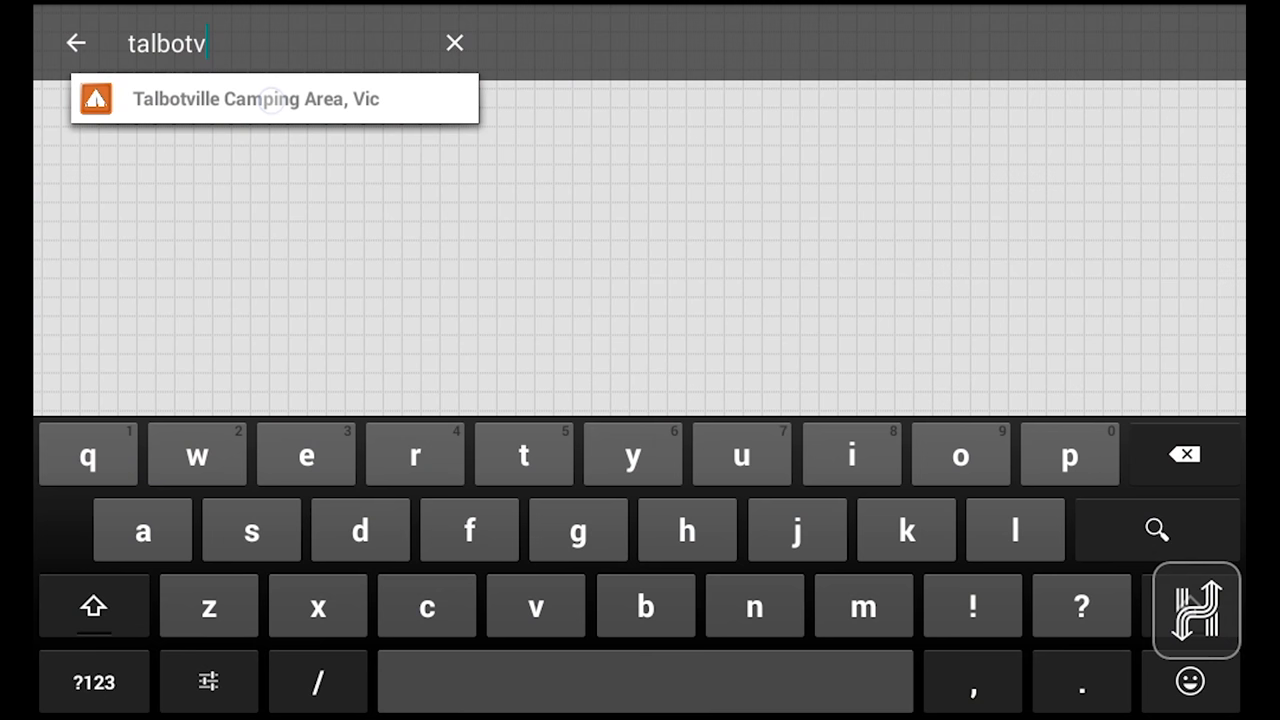
{"action": "left_click", "coordinate": [258, 98]}
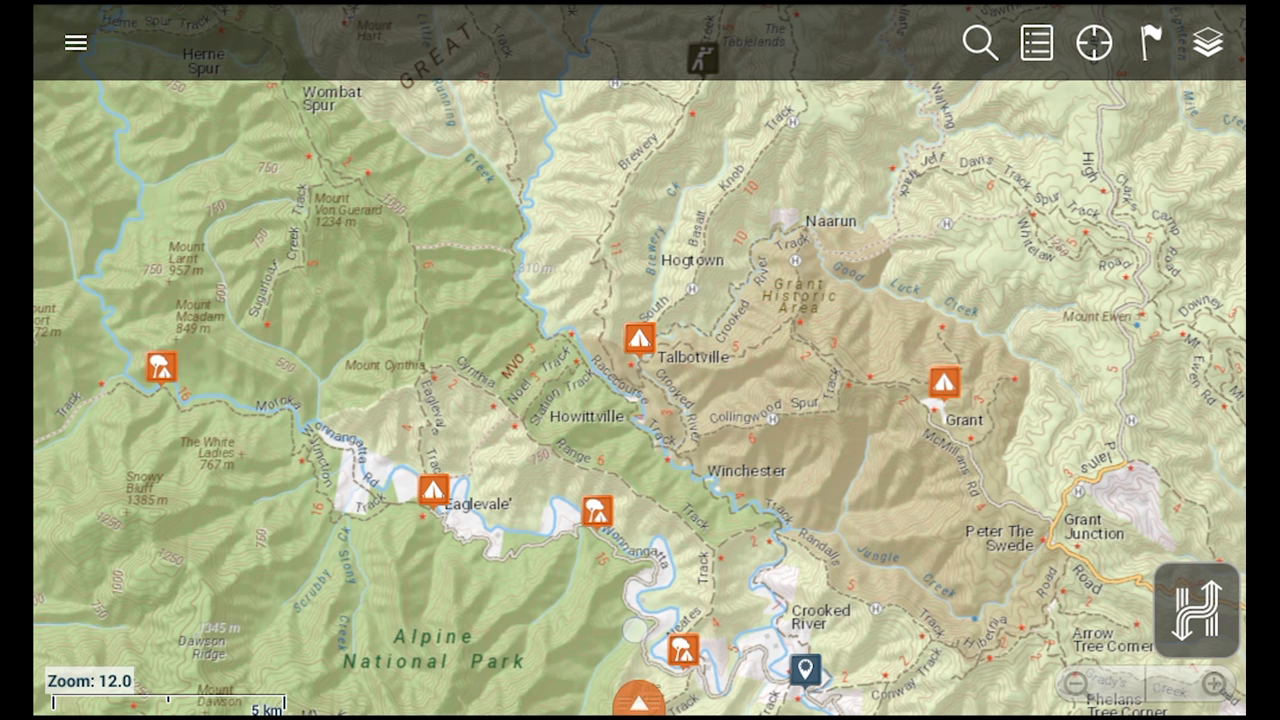
Open Settings from the side menu's Preferences and review units and map display options.
{"action": "left_click", "coordinate": [74, 42]}
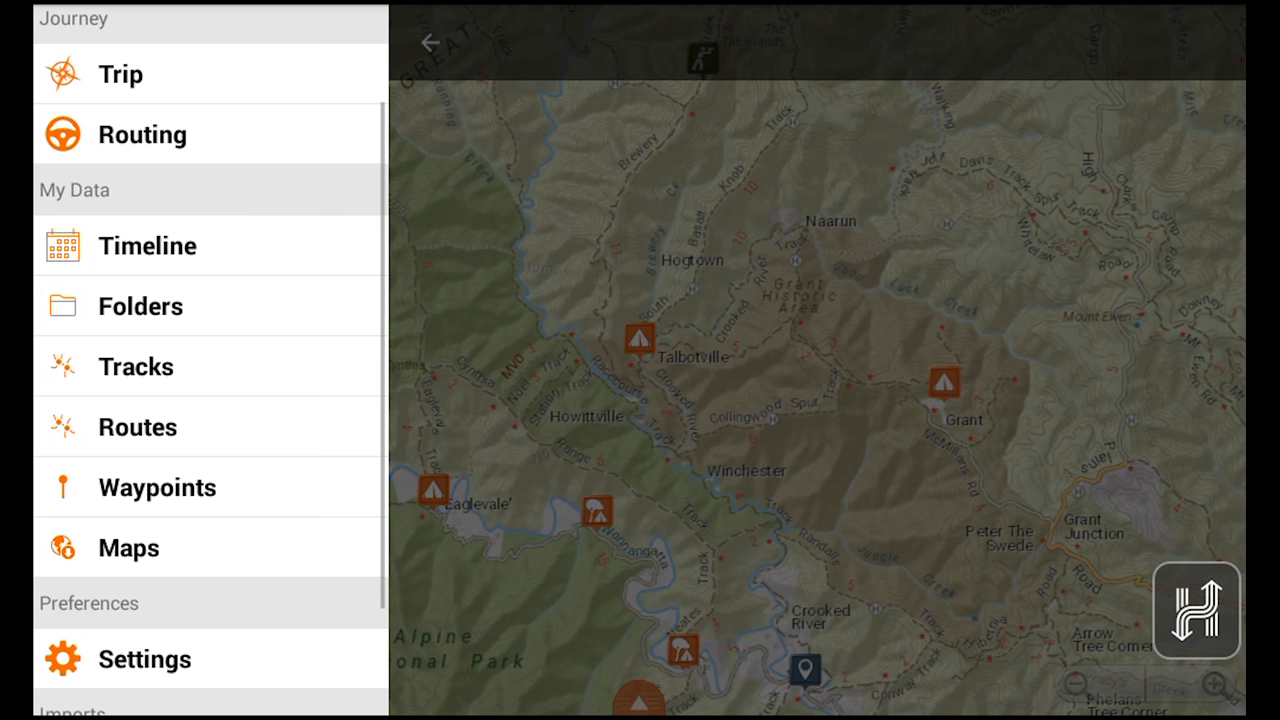
{"action": "left_click", "coordinate": [144, 660]}
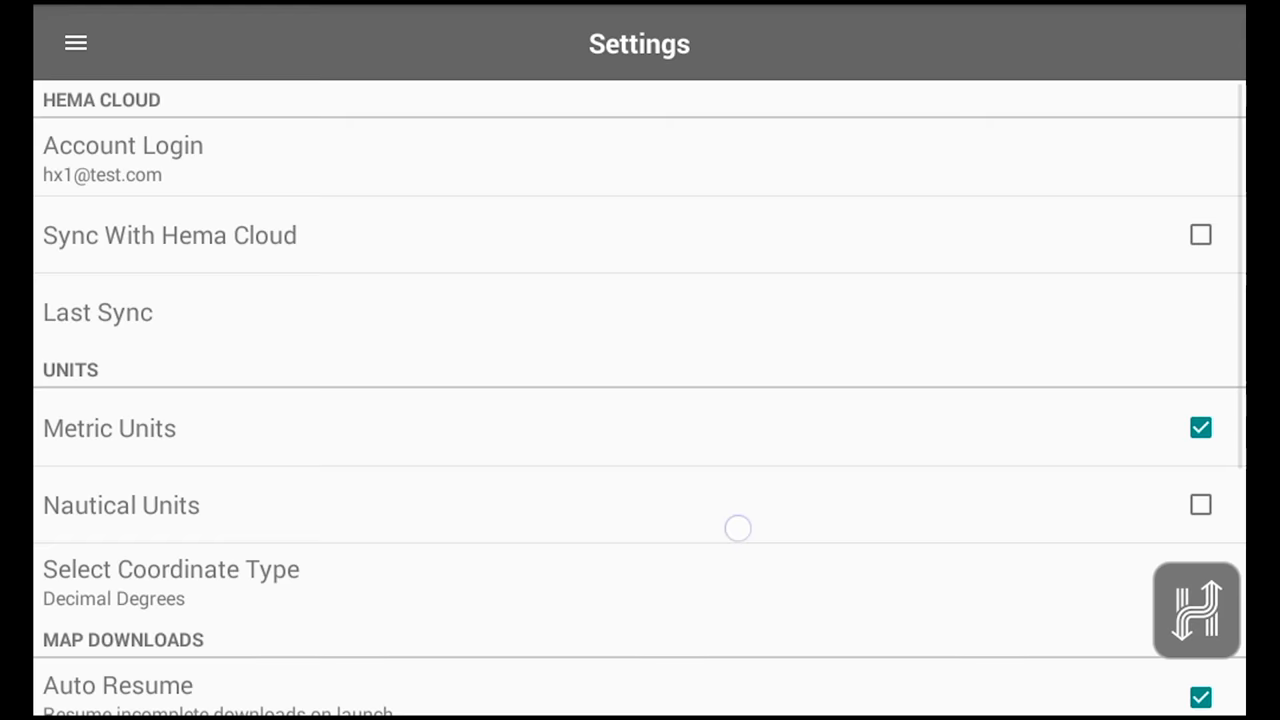
{"action": "scroll", "scroll_direction": "down", "scroll_amount": 3}
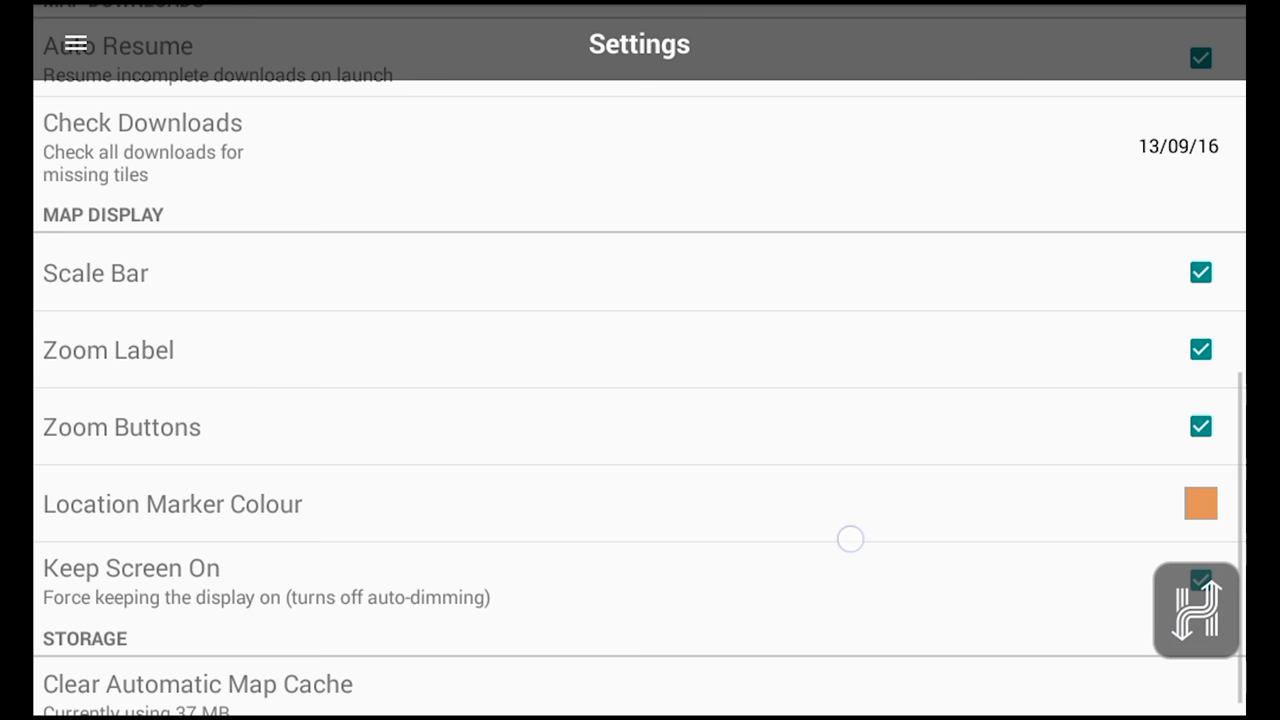